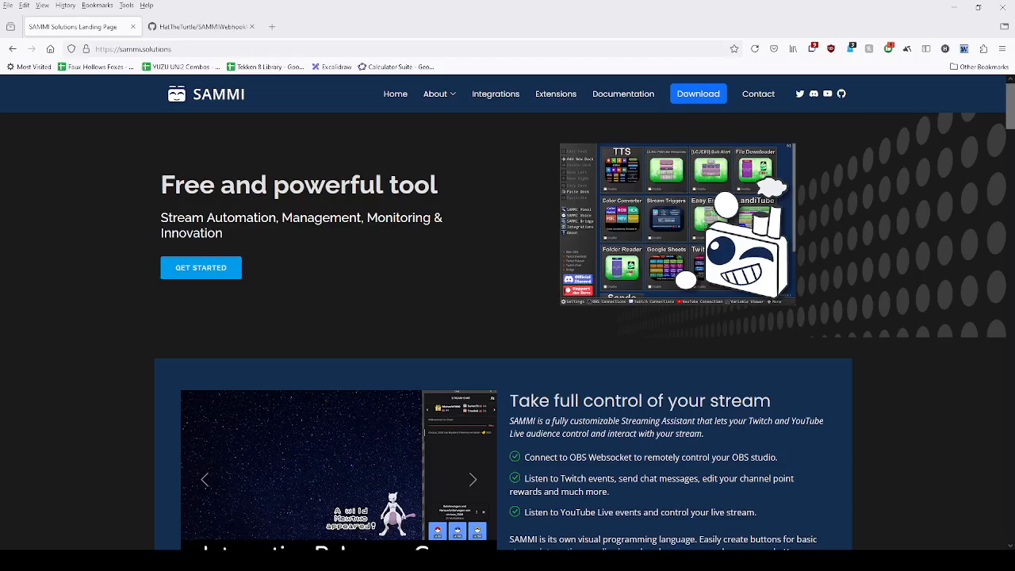
Show SAMMI Core's Connections settings with the Local API Server option and port
click(314, 560)
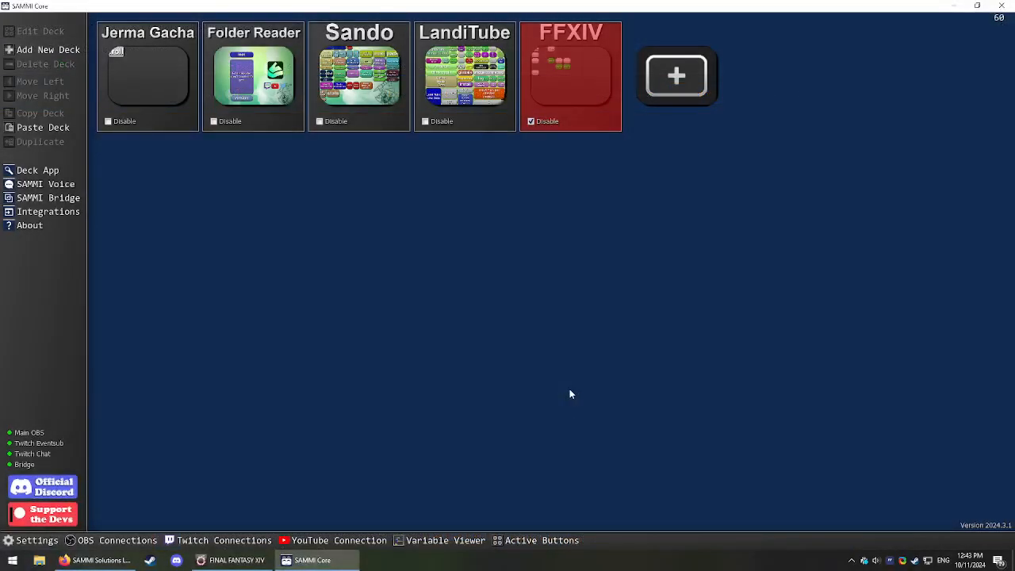
click(37, 539)
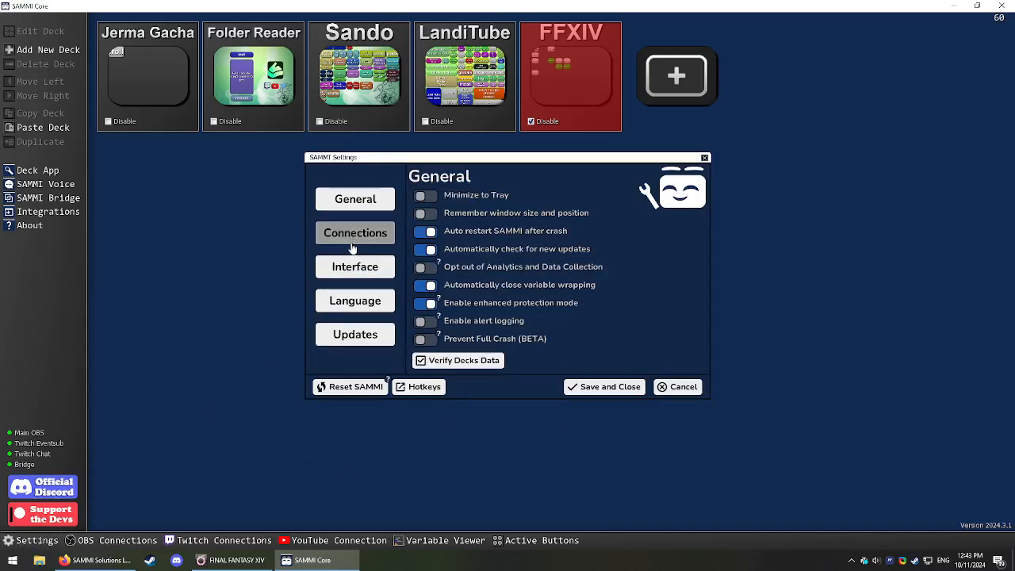
click(355, 232)
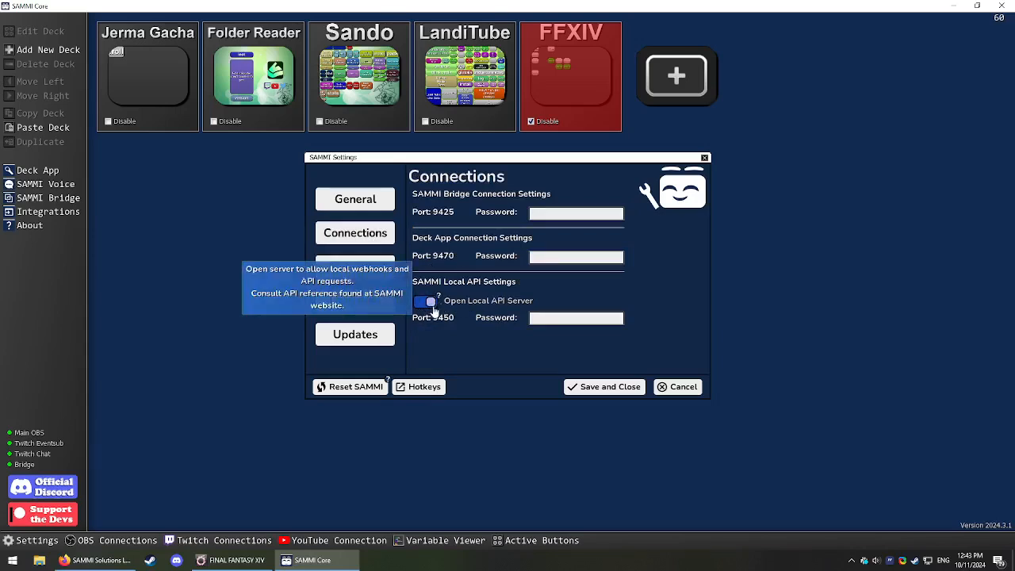
mouse_move(627, 324)
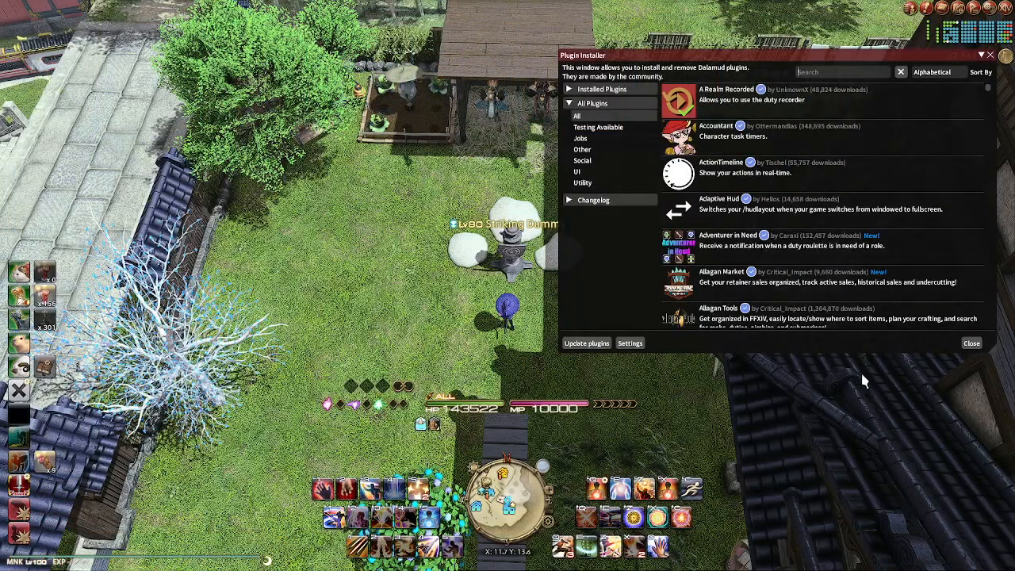
Find the SAMMI Webhook plugin, enable xiv_flyTextUpdate in its settings and run Test Connection
text(SAMMI)
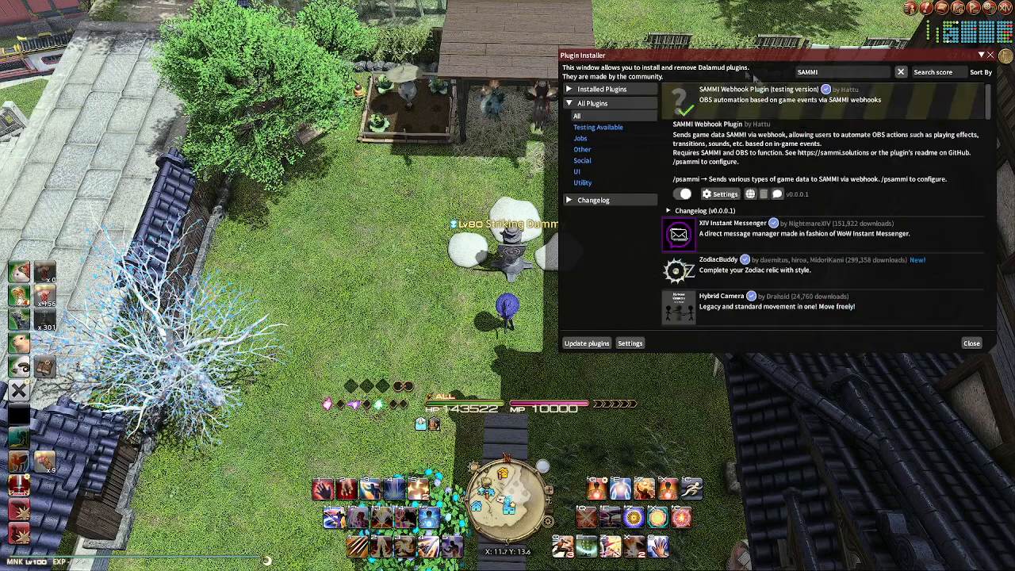
click(630, 343)
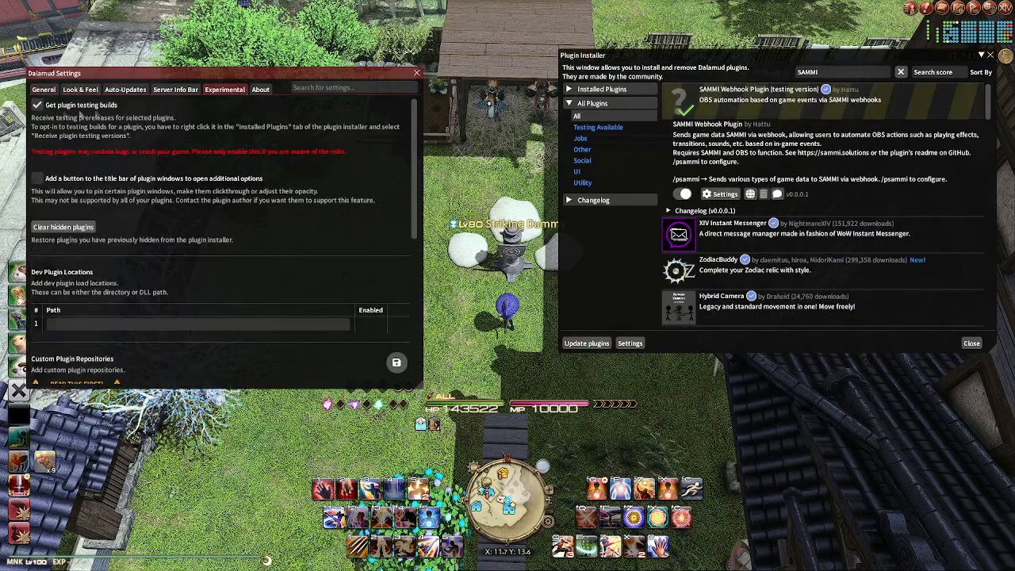
mouse_move(397, 361)
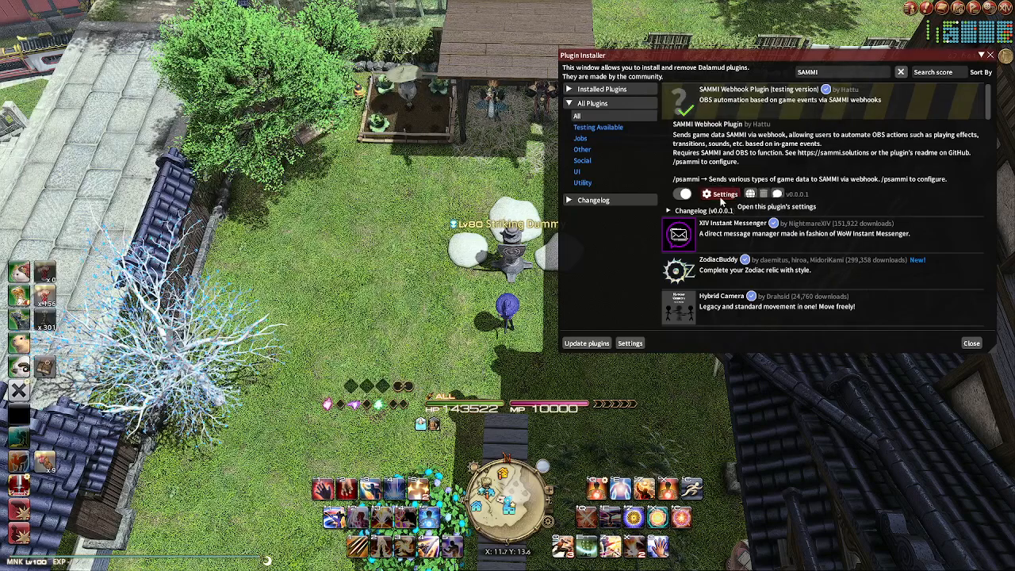
click(724, 193)
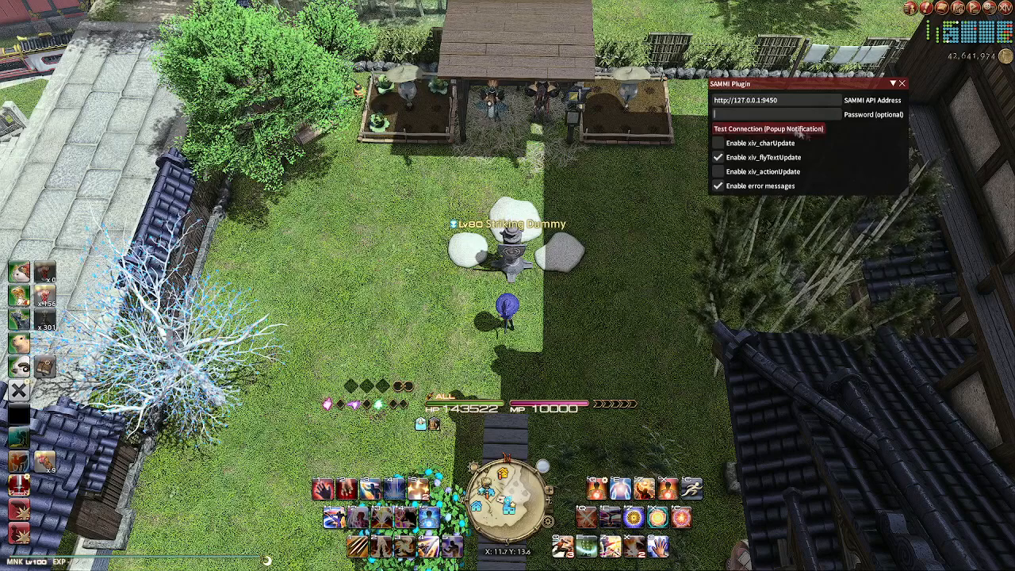
click(768, 129)
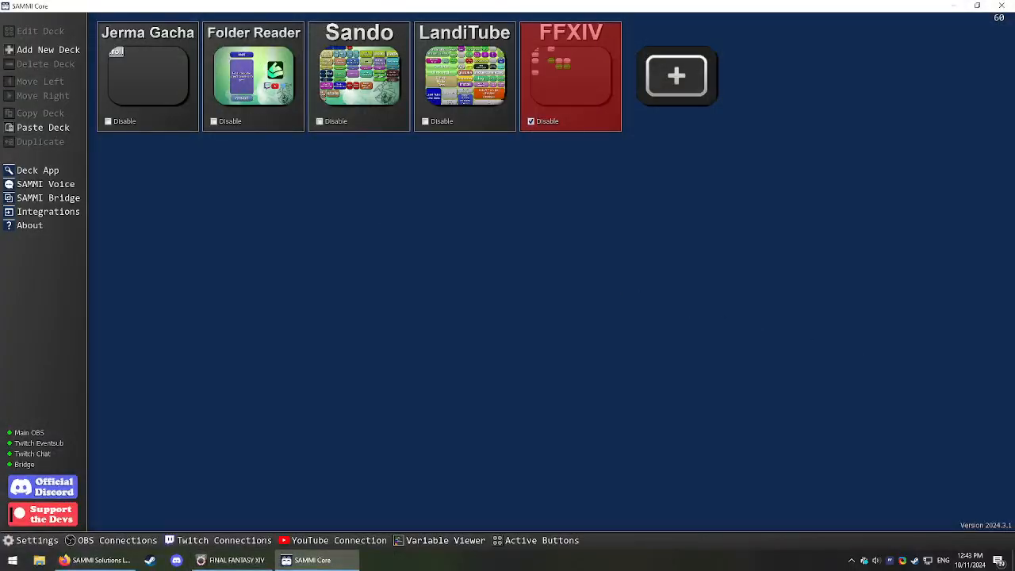
mouse_move(924, 426)
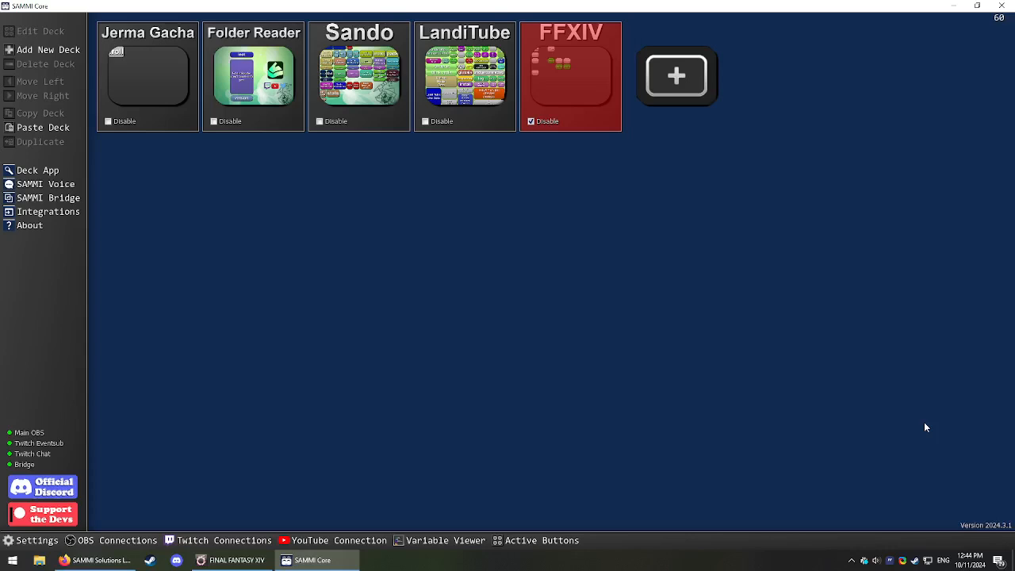
mouse_move(676, 76)
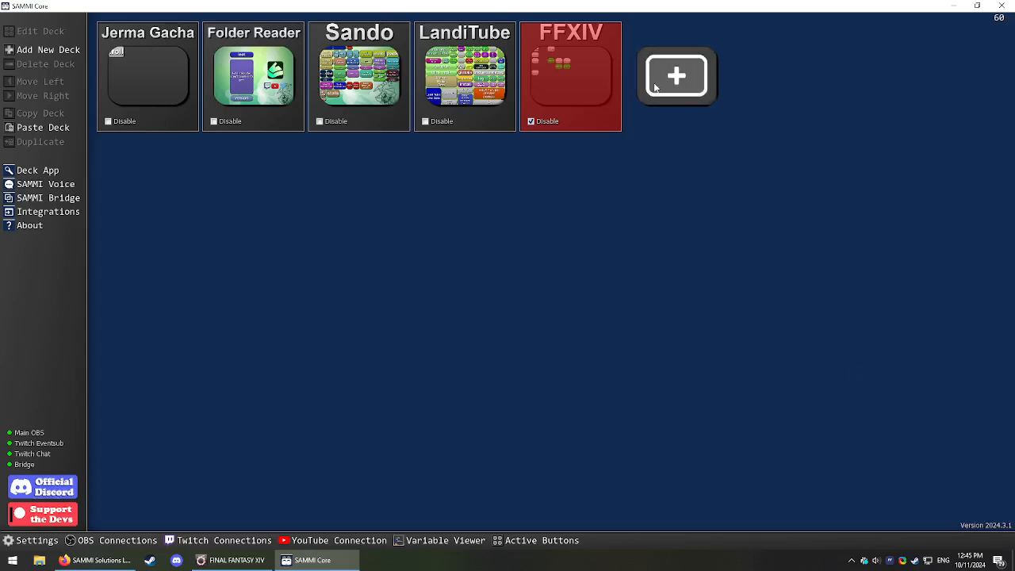
Add a new deck 'Deck 1' and enter its deck editor
click(676, 76)
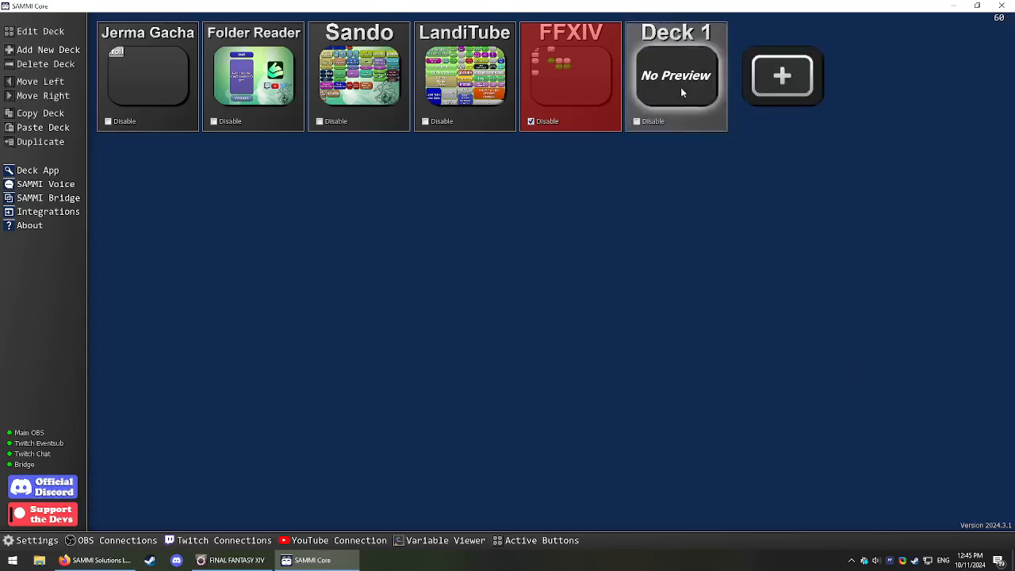
double_click(676, 76)
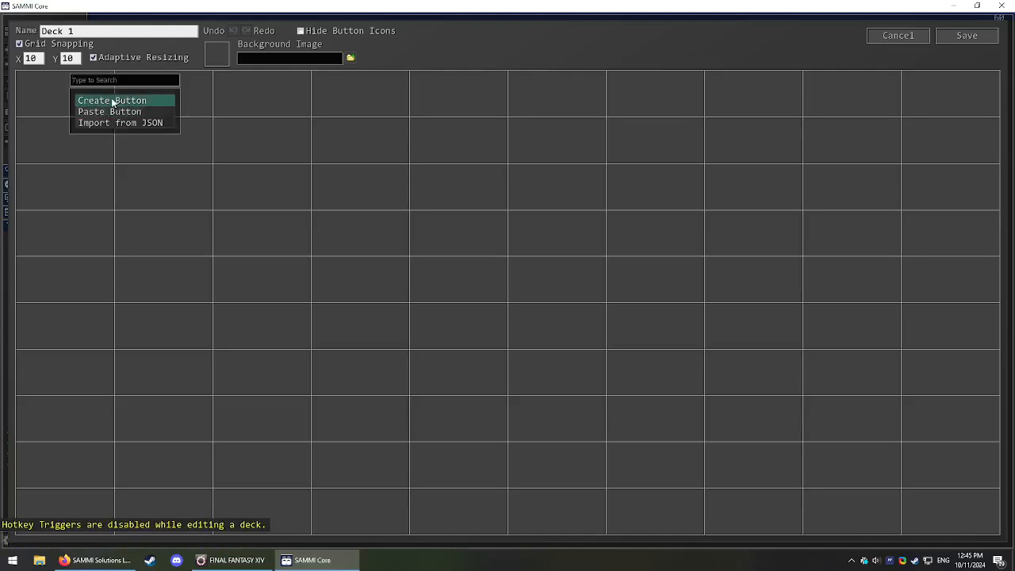
Create a button on Deck 1 with a Webhook trigger named xiv_flyTextUpdate
click(111, 100)
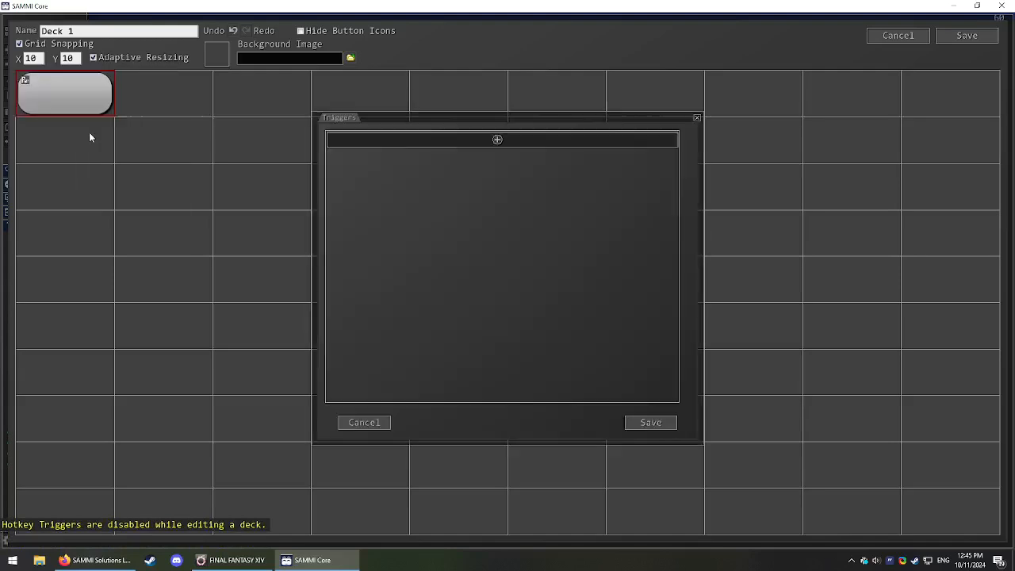
click(498, 140)
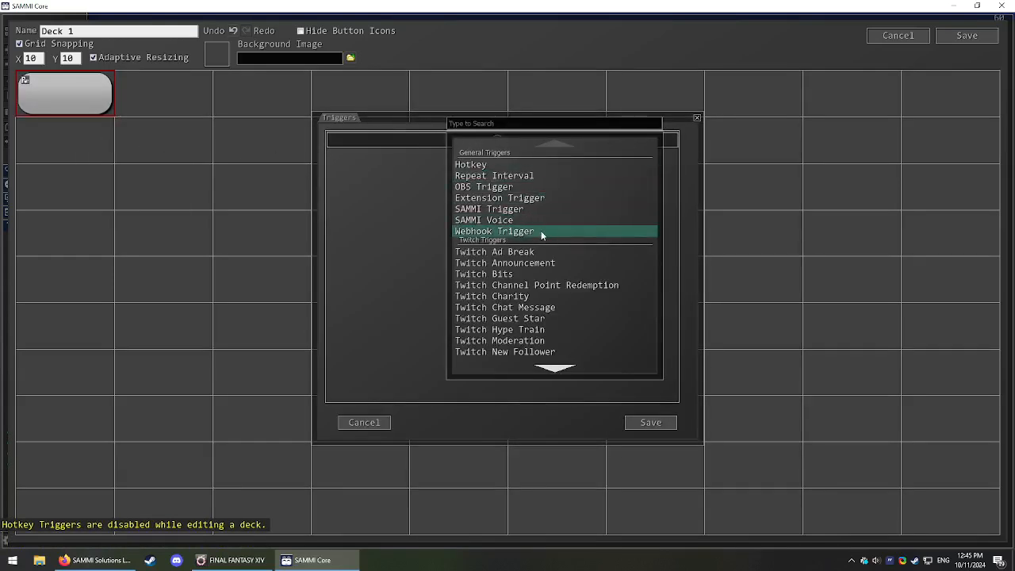
click(495, 232)
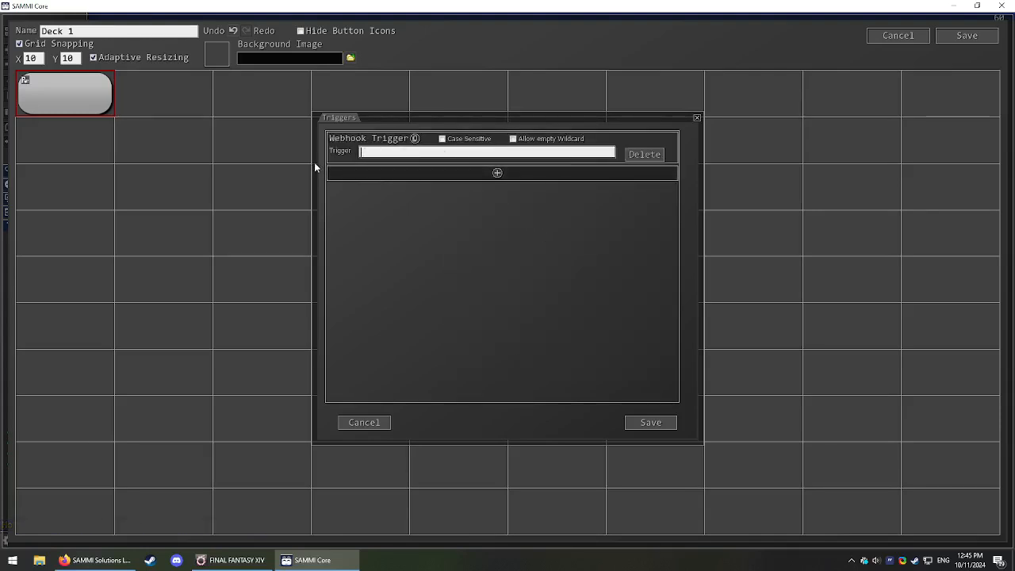
text(xiv_fly)
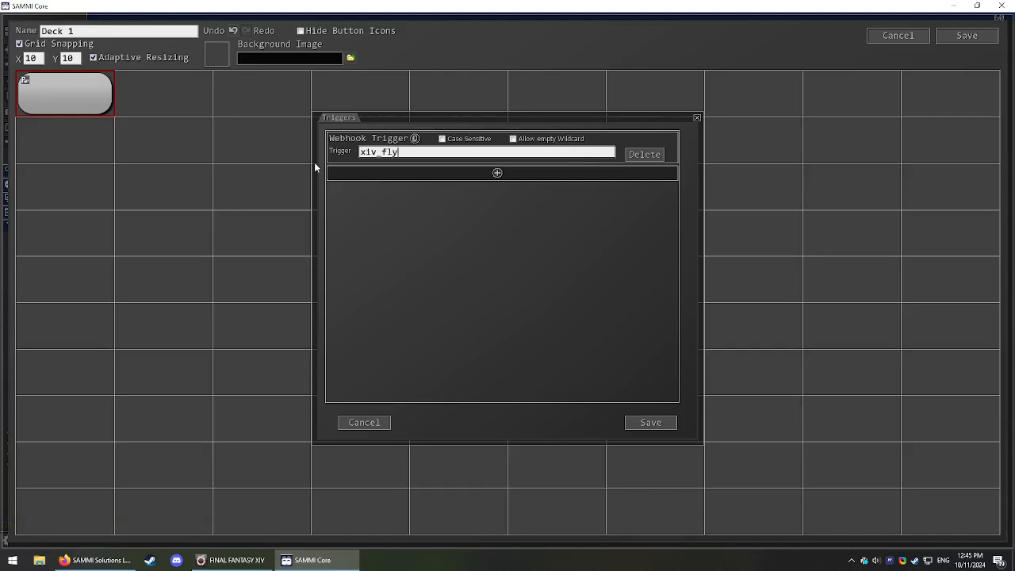
text(Text)
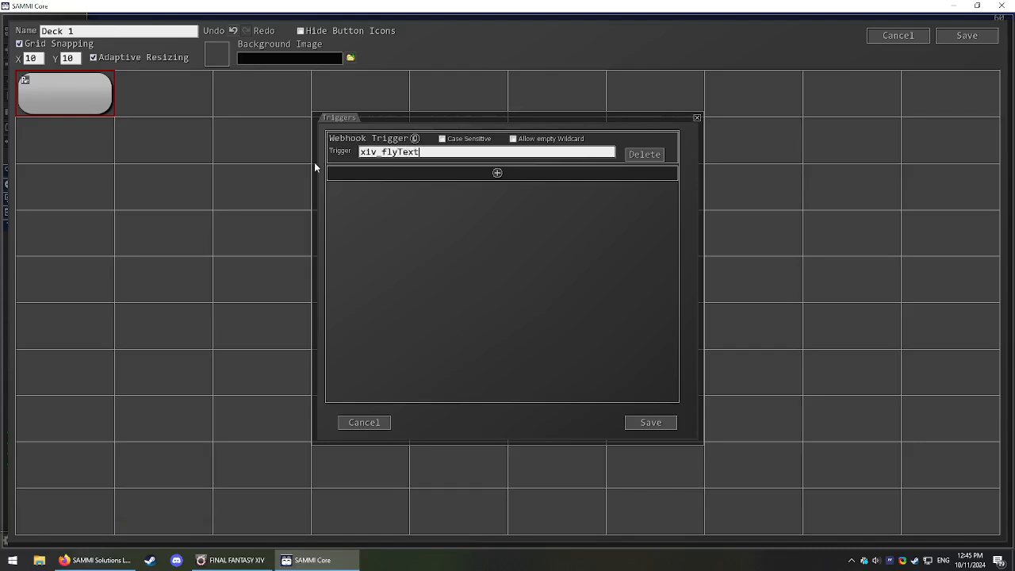
text(Update)
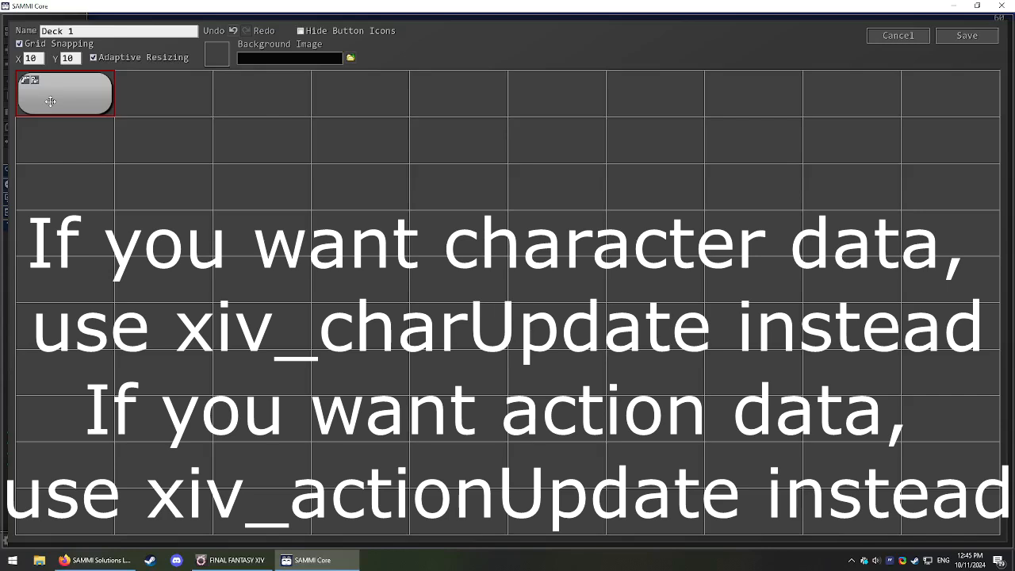
right_click(65, 92)
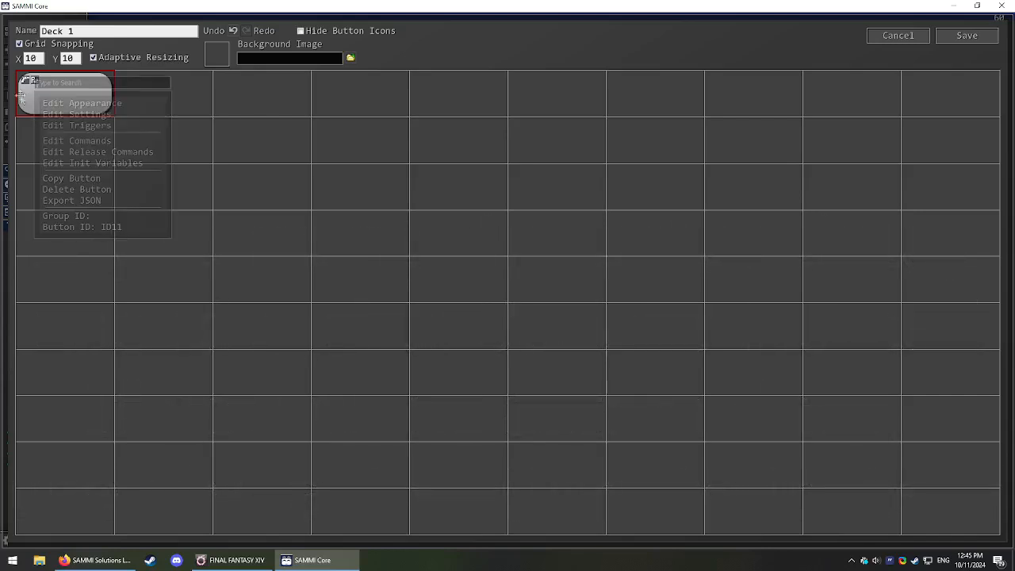
Label the button FlyText, add Trigger Pull Data saving to xivFlyText, and save
click(76, 140)
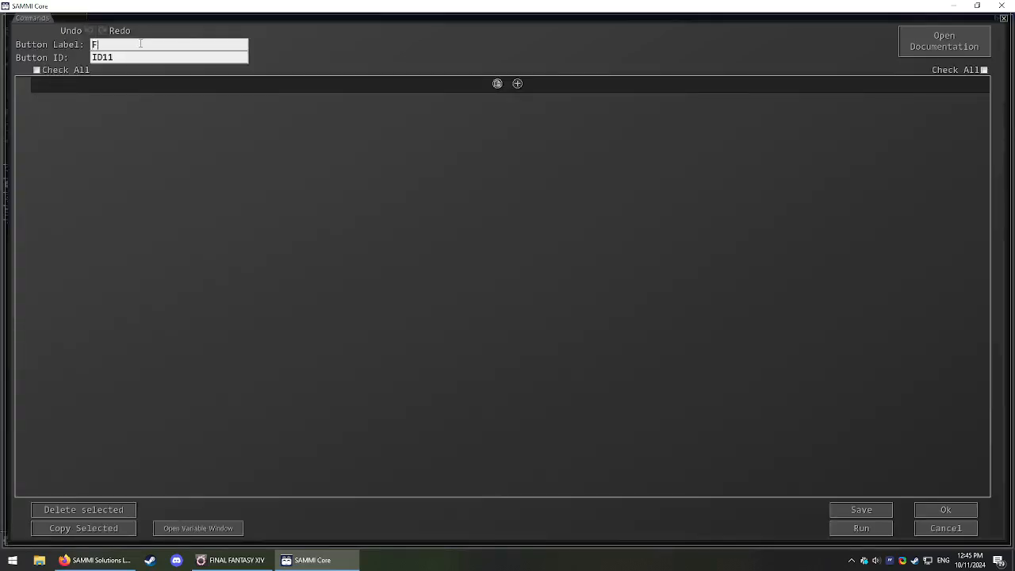
text(lyText)
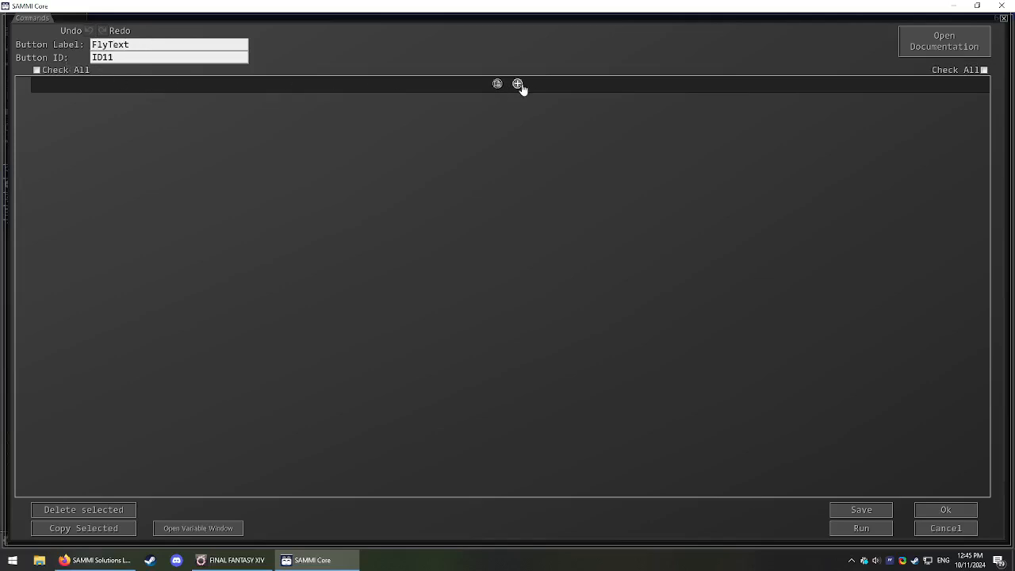
click(517, 84)
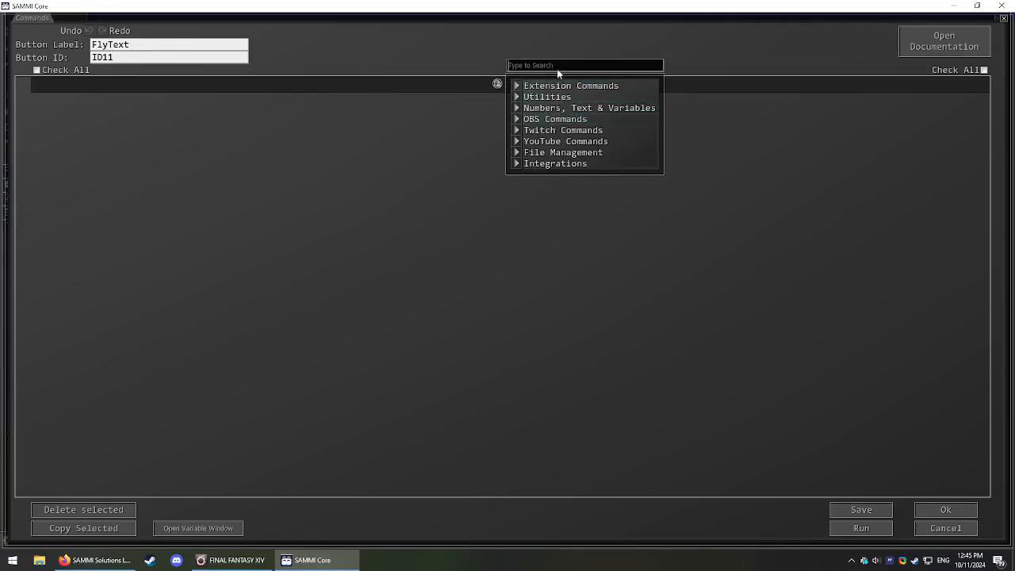
text(trigger)
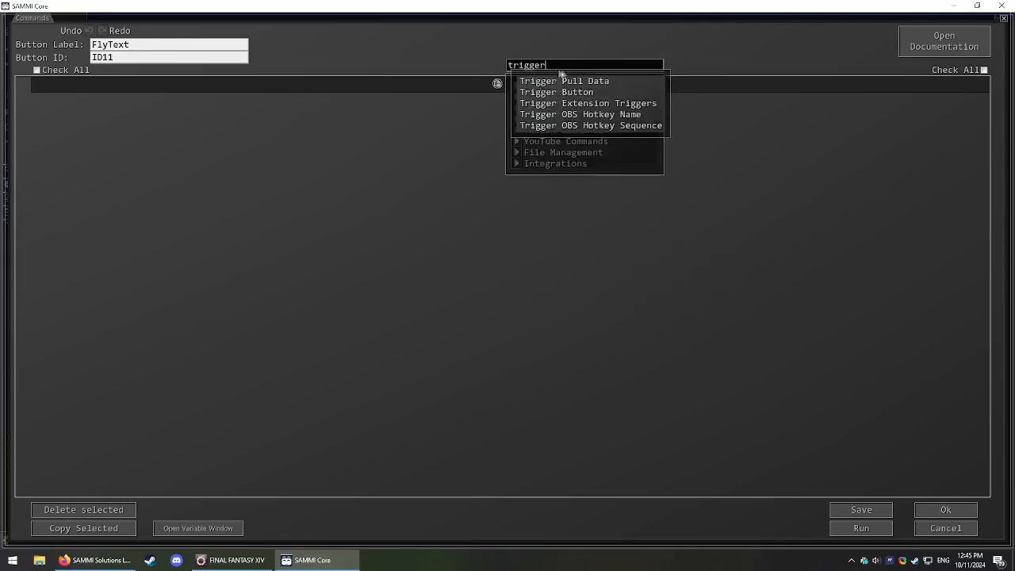
click(564, 79)
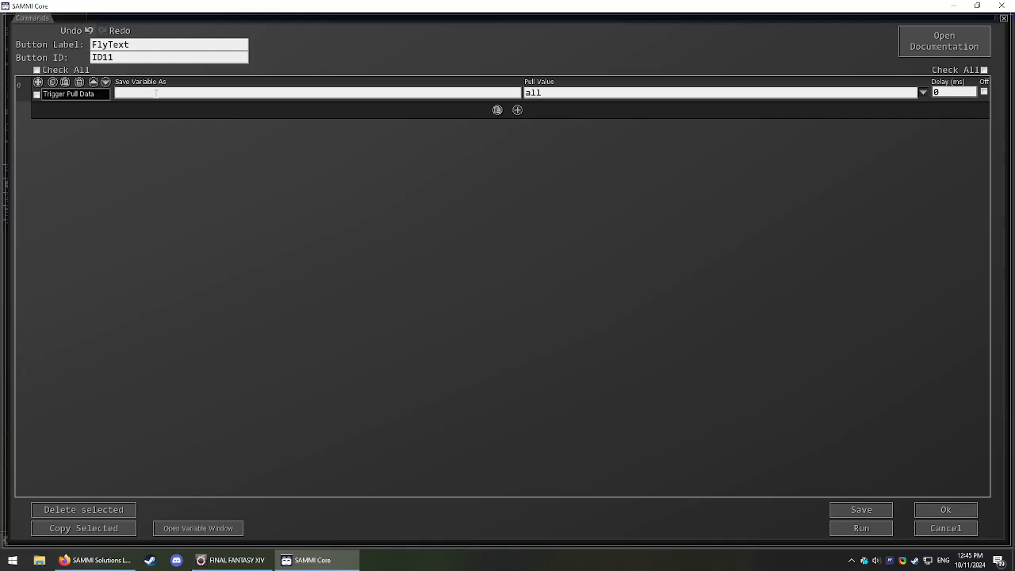
text(xivFlyText)
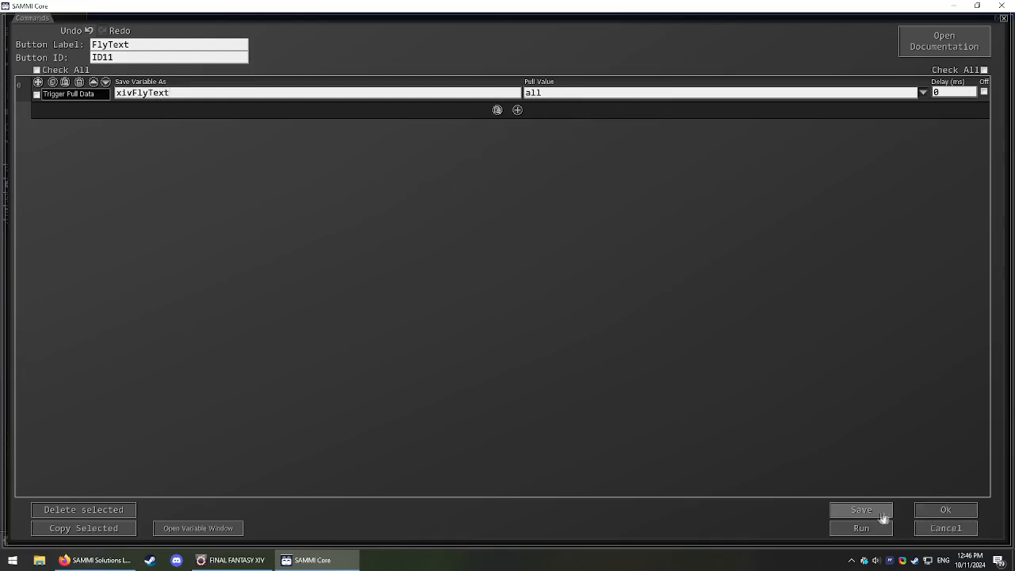
click(860, 511)
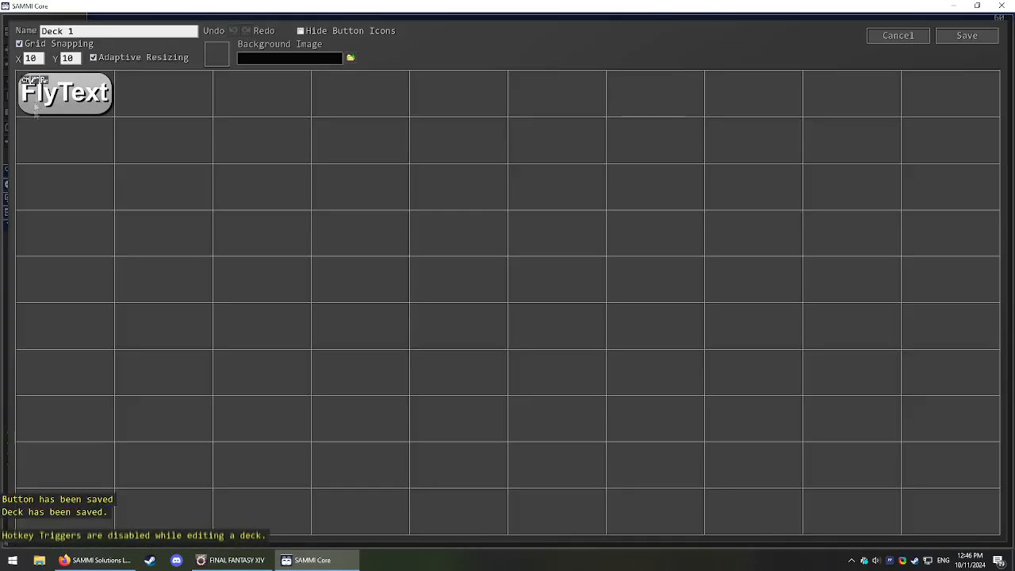
Inspect xivFlyText's data in the Variable Window, finding text1 '+ Sprint', then return to the commands
double_click(65, 92)
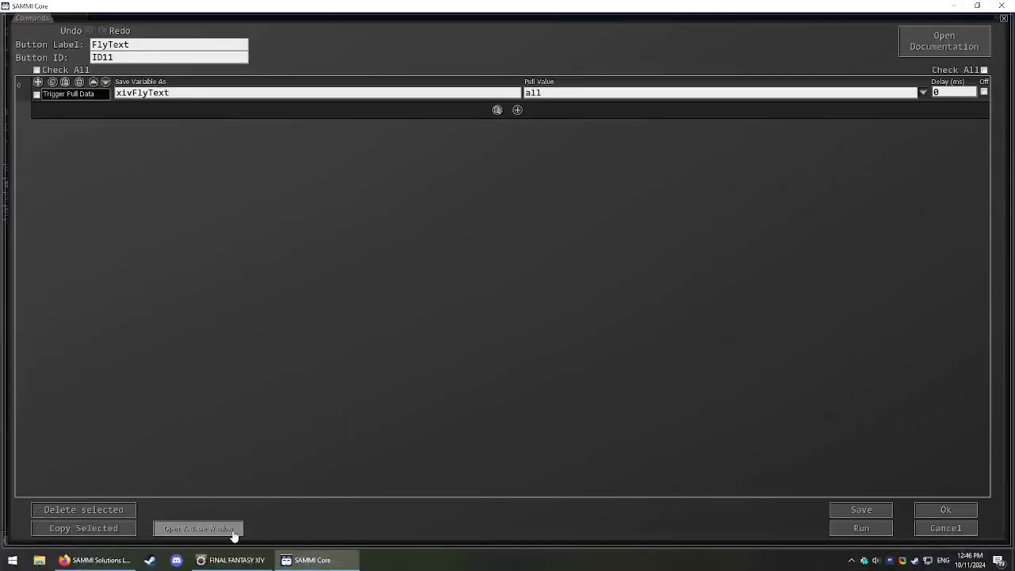
click(196, 528)
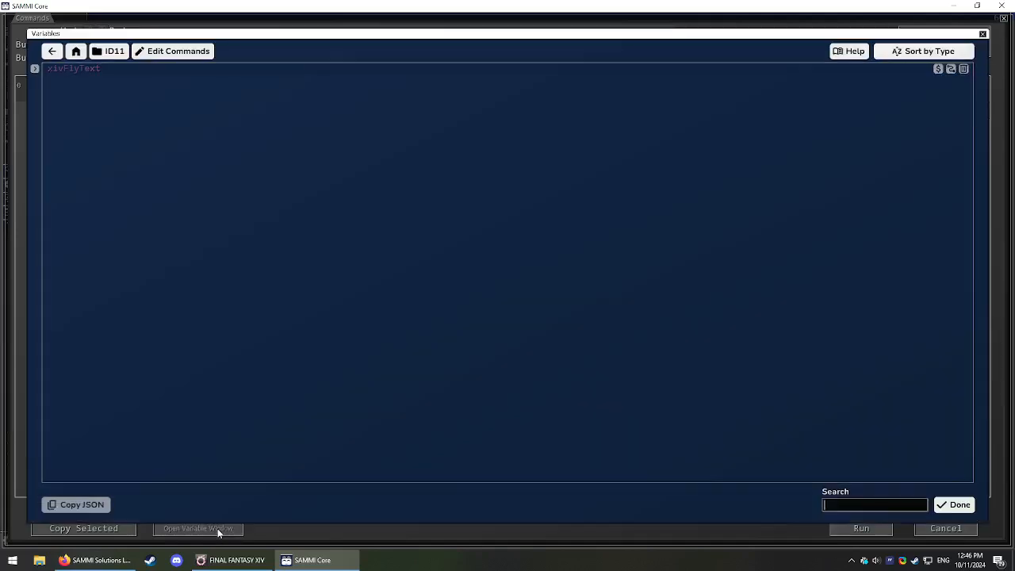
click(35, 68)
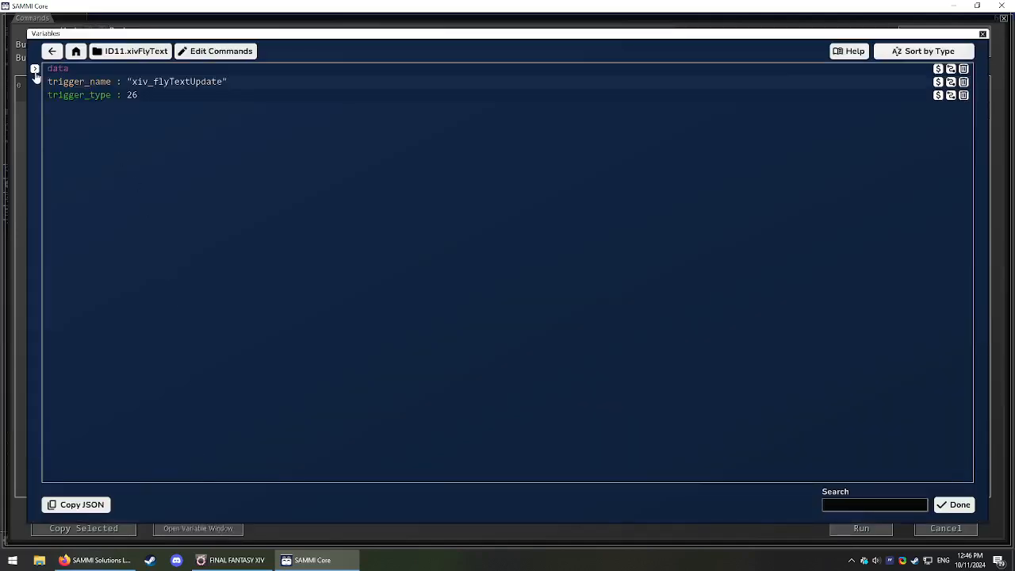
click(35, 68)
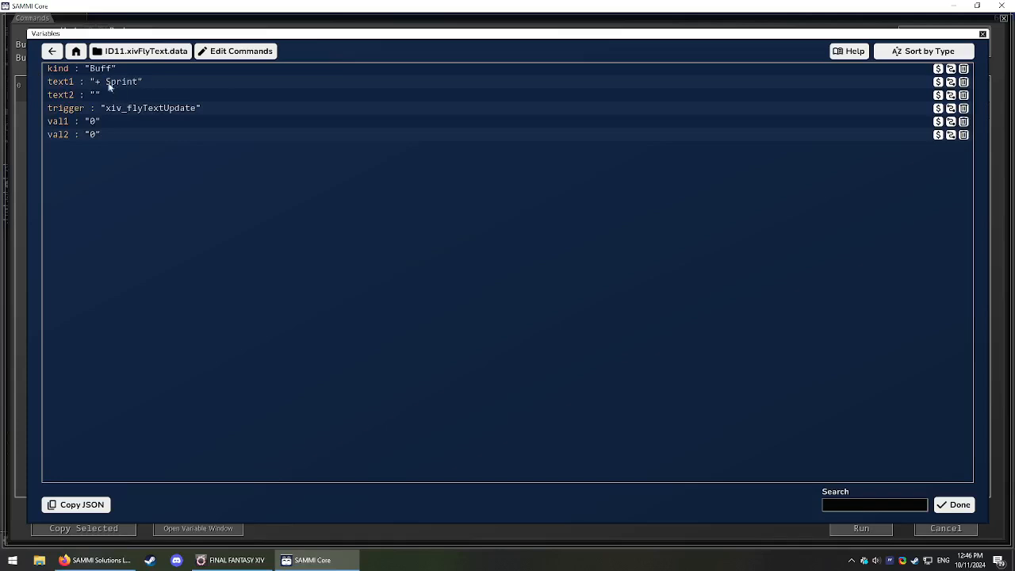
mouse_move(974, 521)
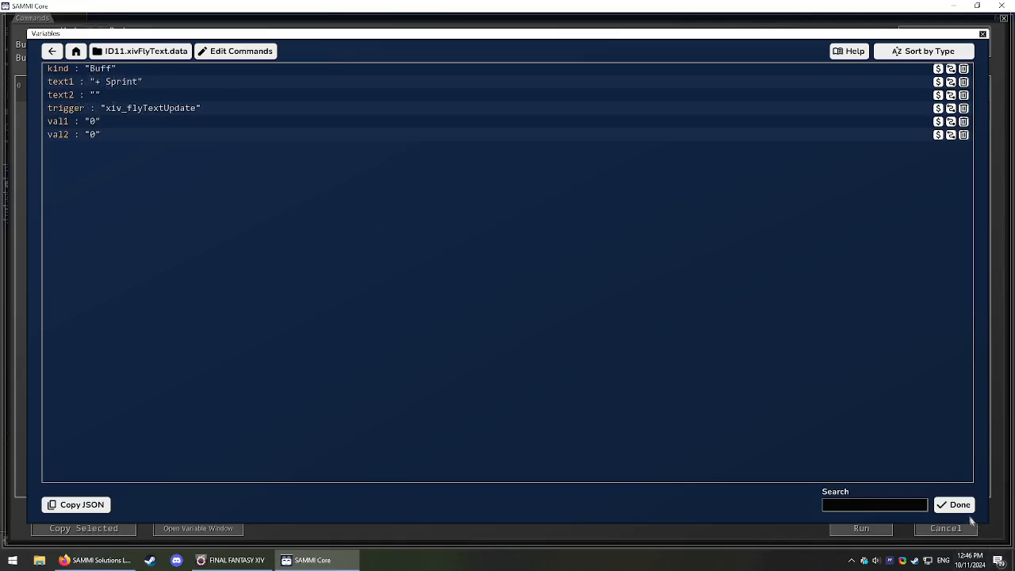
click(955, 505)
text(if)
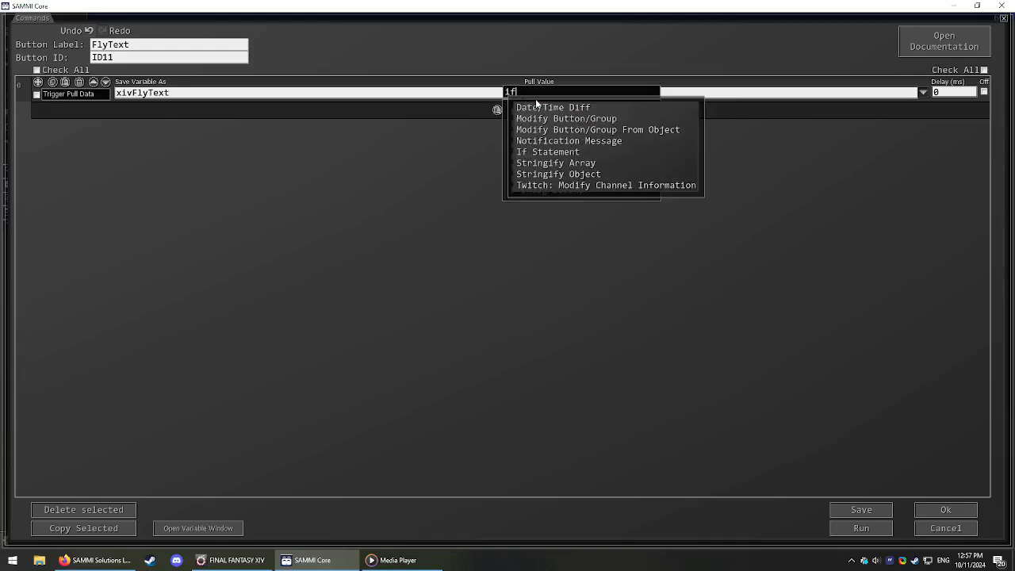
Add an If Statement command below Trigger Pull Data in the FlyText button
click(548, 153)
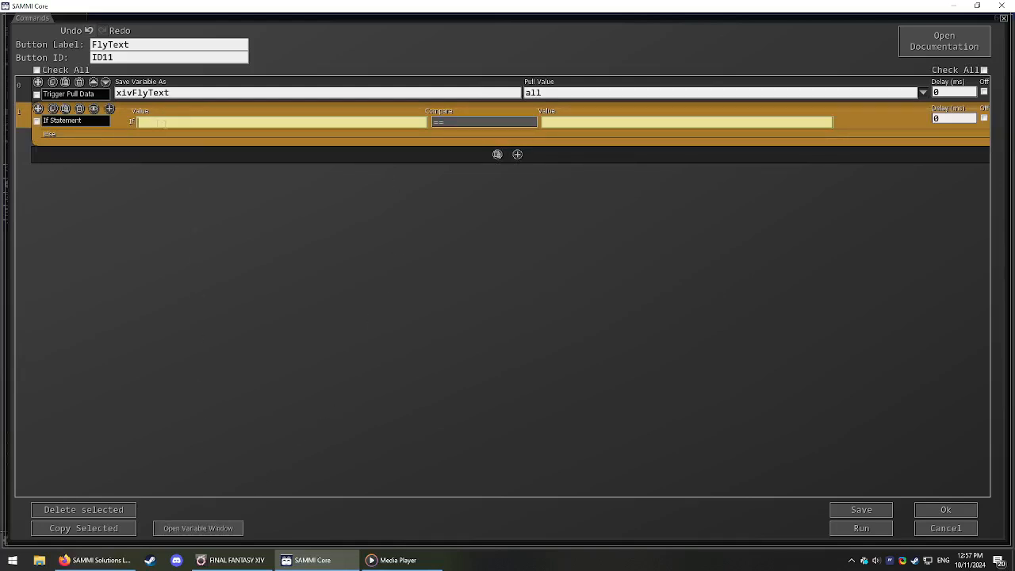
mouse_move(197, 528)
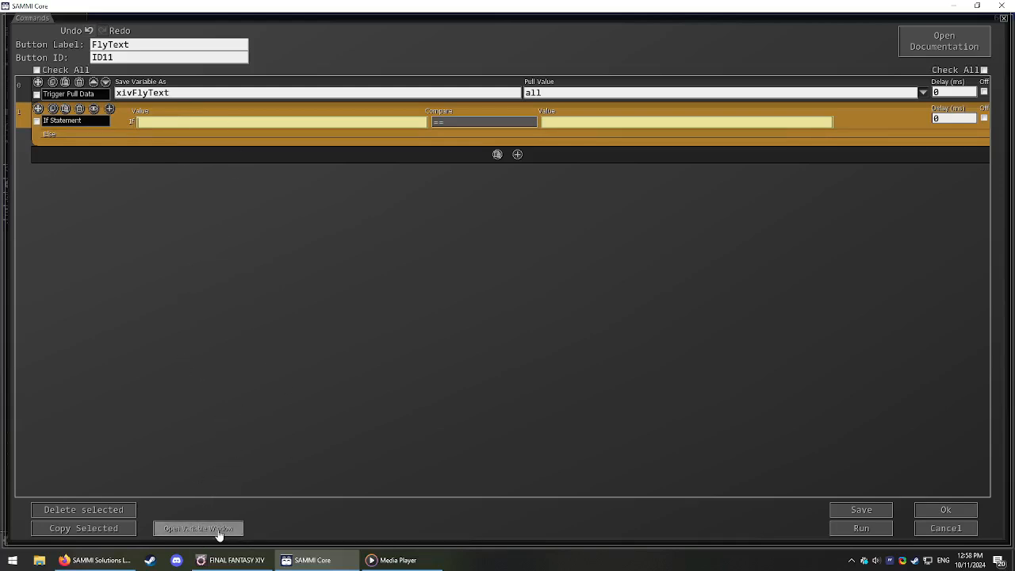
Copy ID11.xivFlyText.data.text1 from the Variable Window for the If Statement's variable field
click(197, 528)
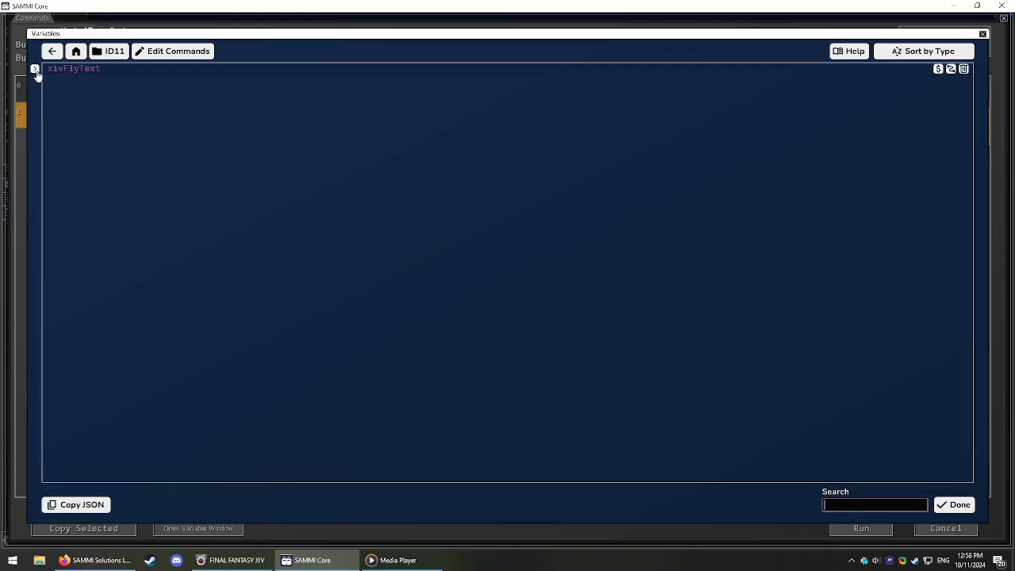
click(35, 68)
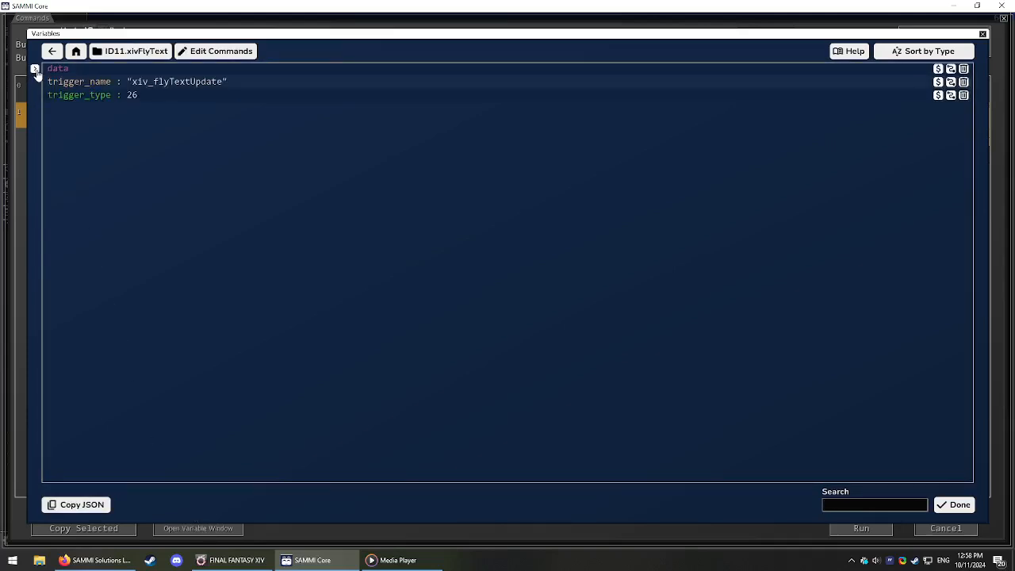
click(35, 68)
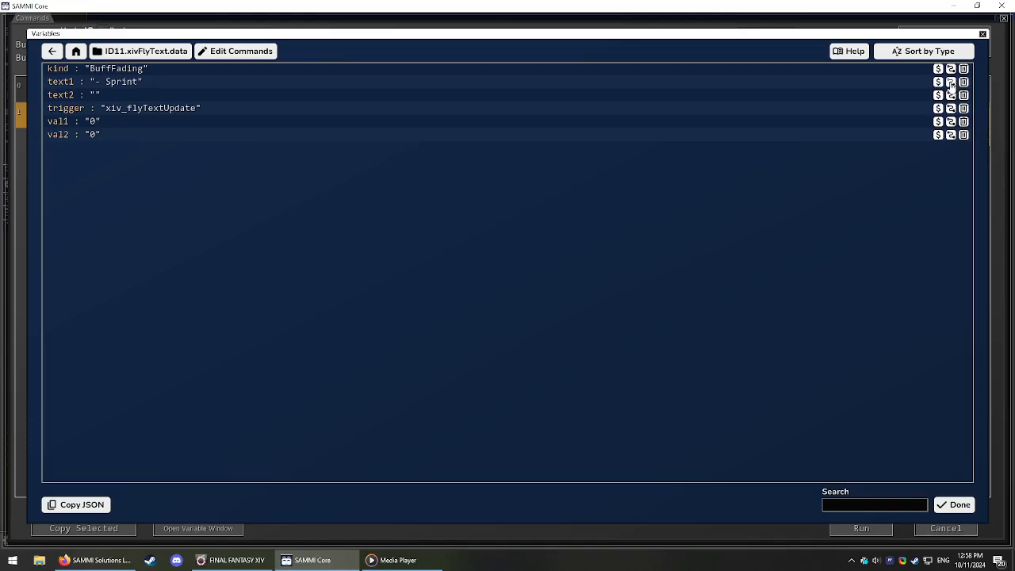
click(950, 82)
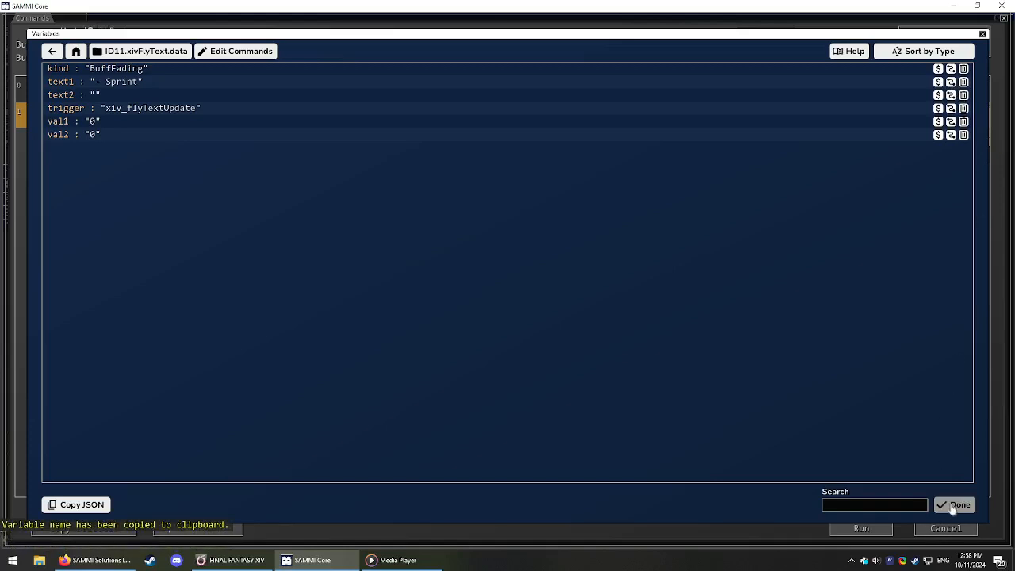
click(961, 504)
text("+ V)
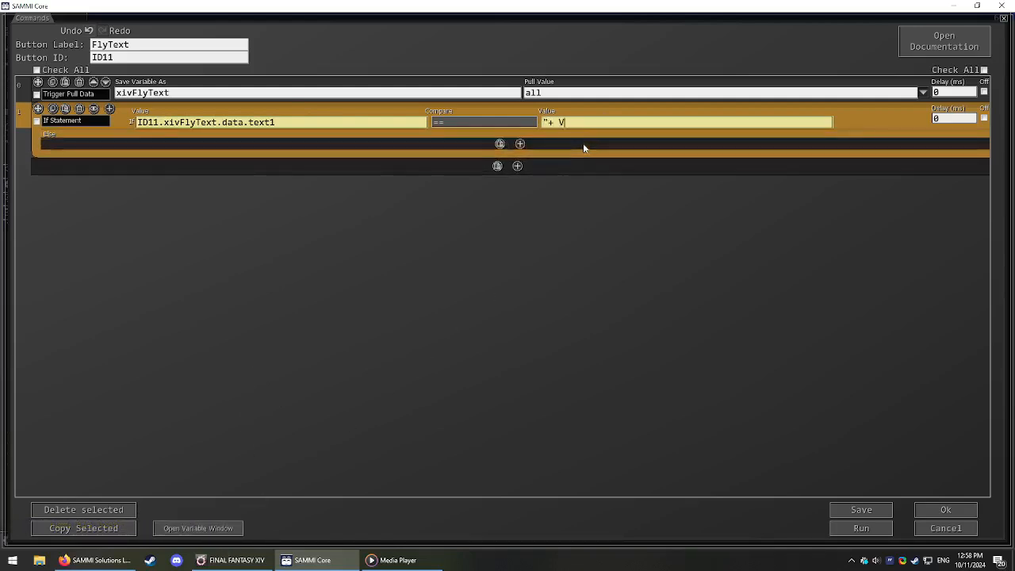
Finish the If Statement value as "+ Vulnerability Up"
text(ulnerability)
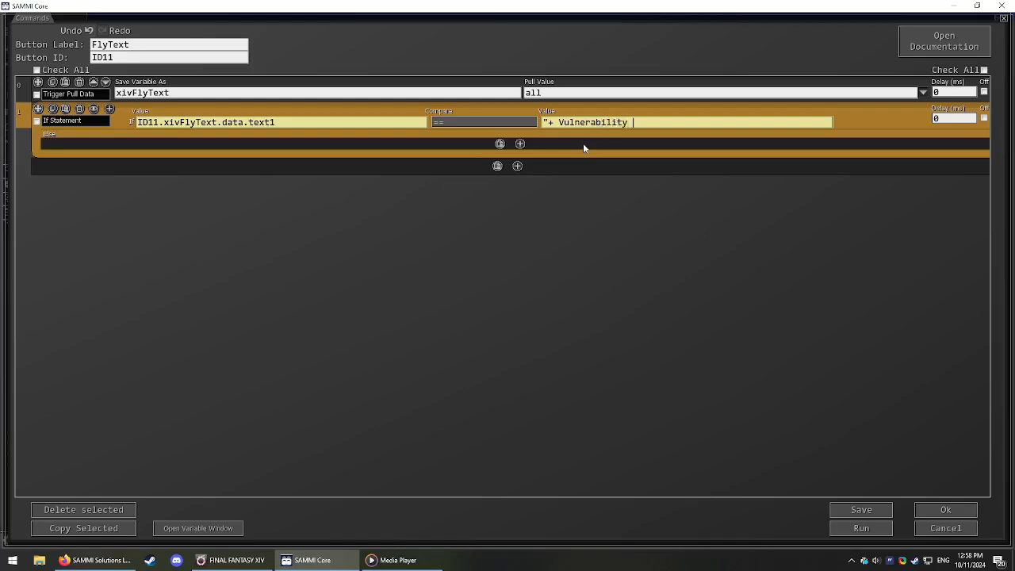
text(Up")
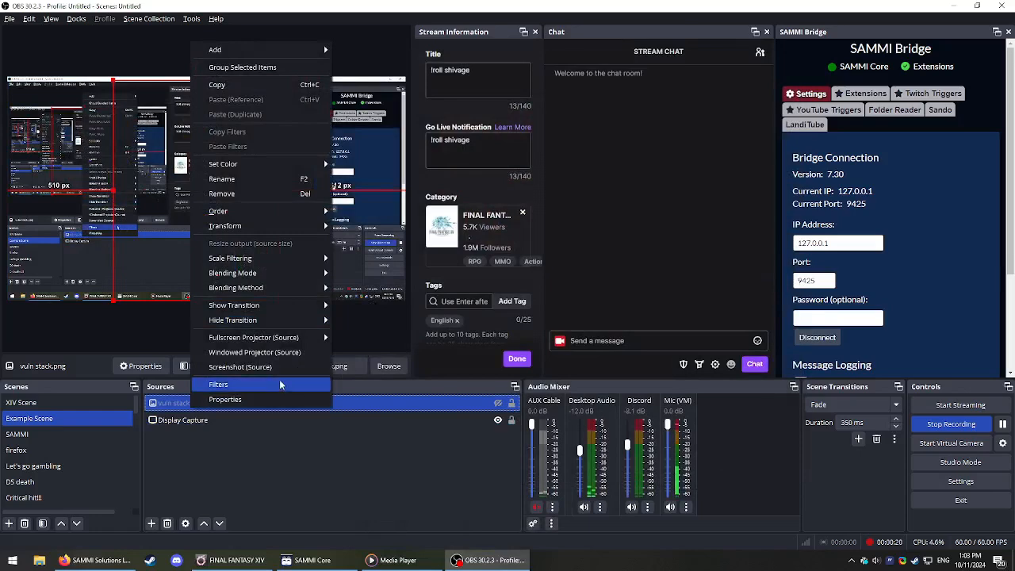
Add a Color Correction filter at Opacity 0 to vuln stack.png and add a vineBoom.wav media source
click(219, 385)
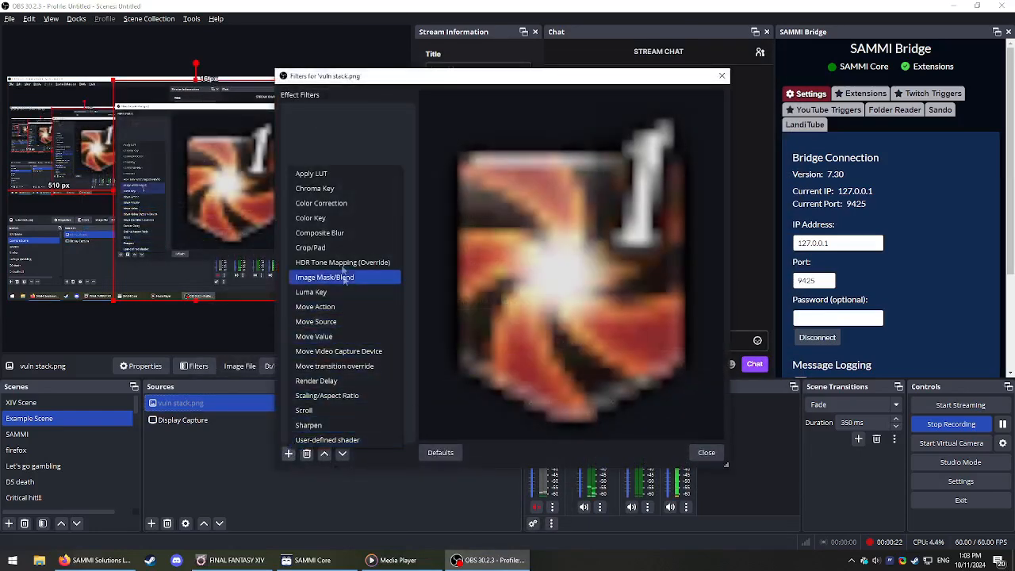
click(321, 203)
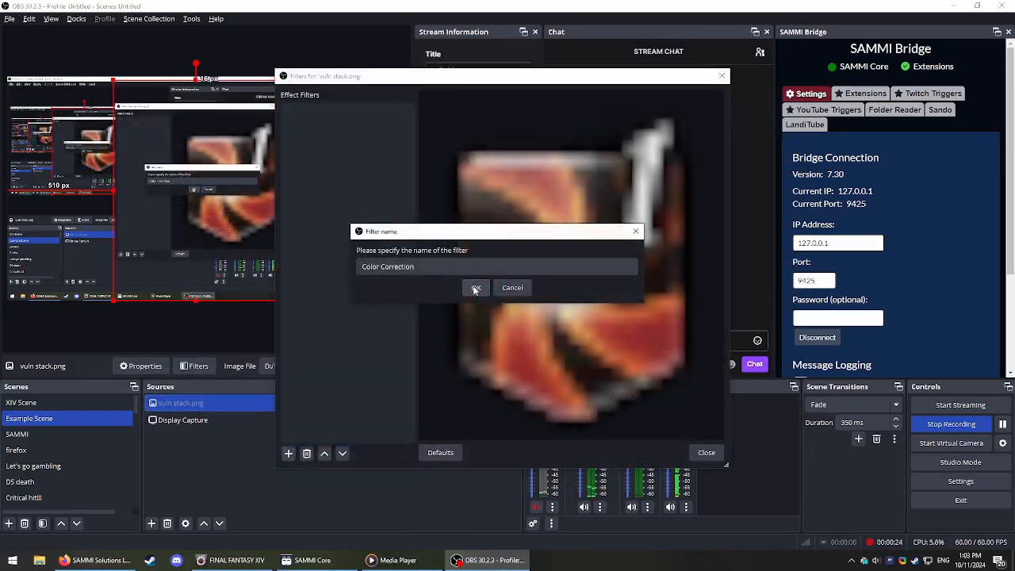
click(475, 287)
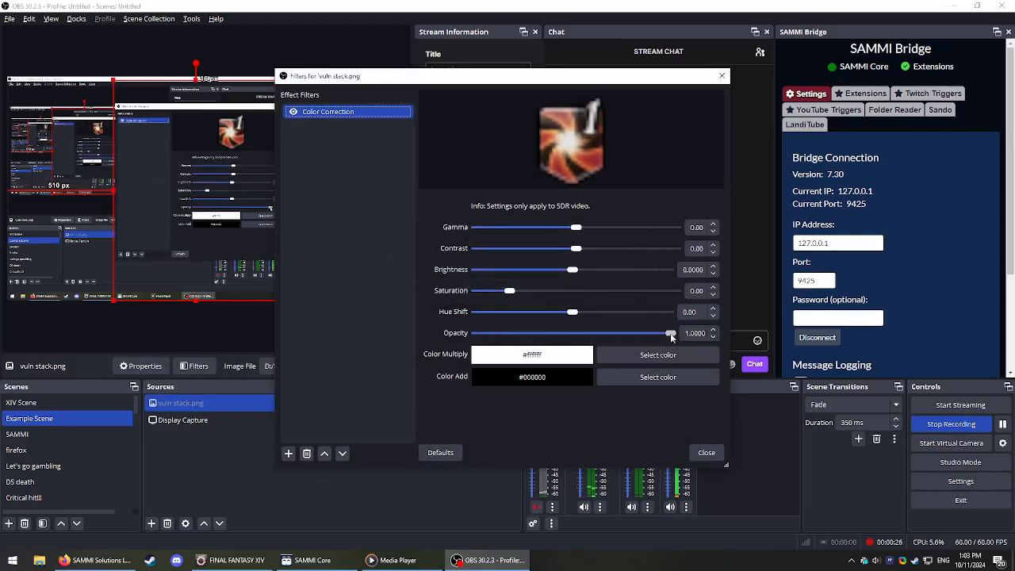
drag(669, 333, 539, 333)
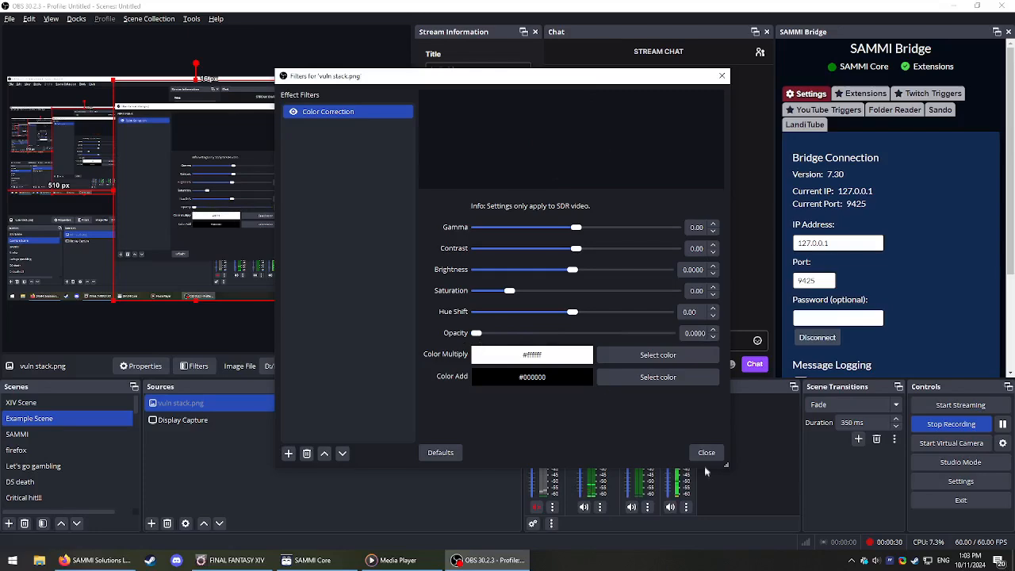
click(706, 452)
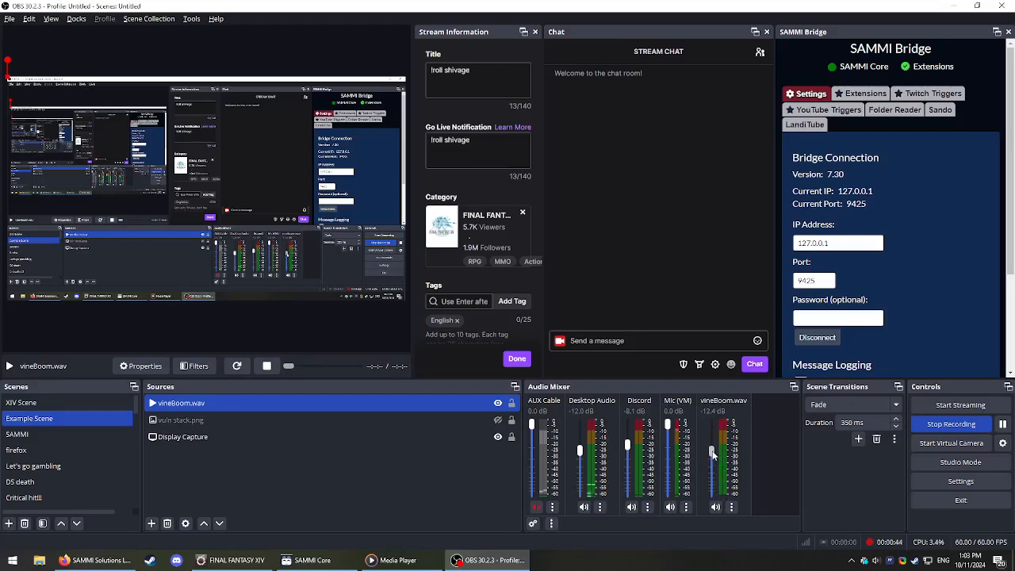
click(181, 419)
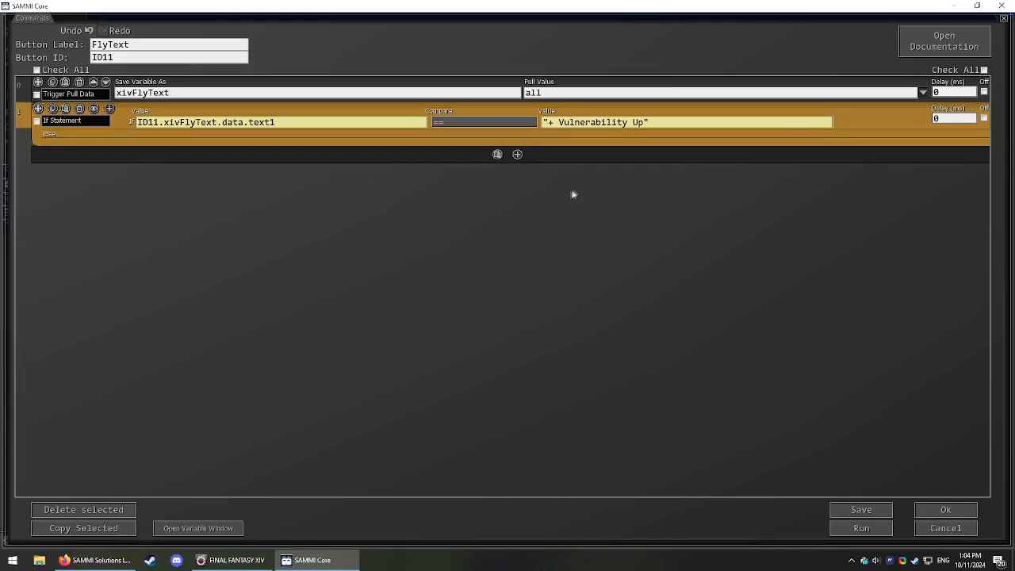
mouse_move(583, 192)
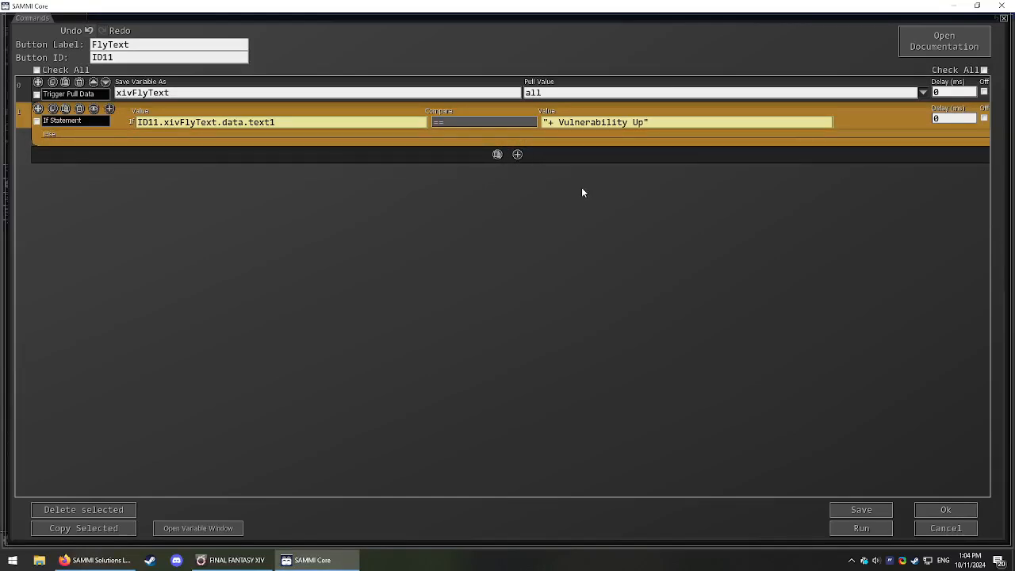
mouse_move(524, 155)
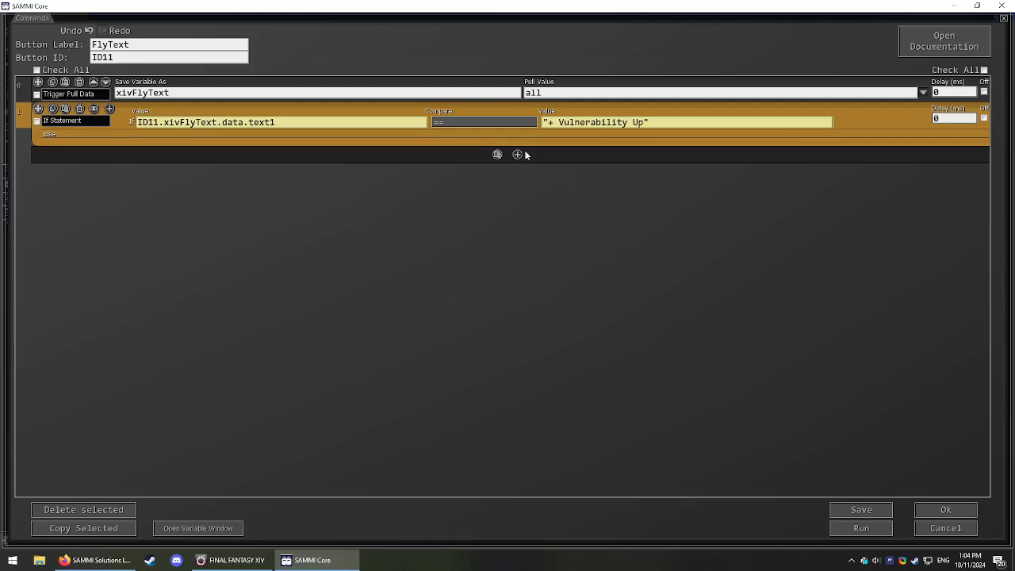
mouse_move(551, 168)
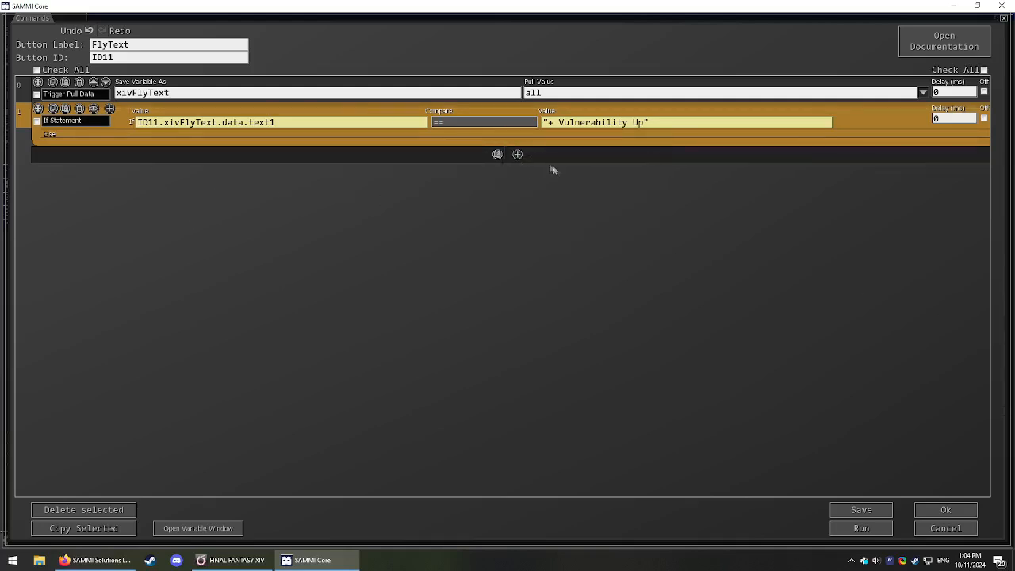
Add a Media Restart command with vineBoom.wav as its source after the If Statement
click(517, 154)
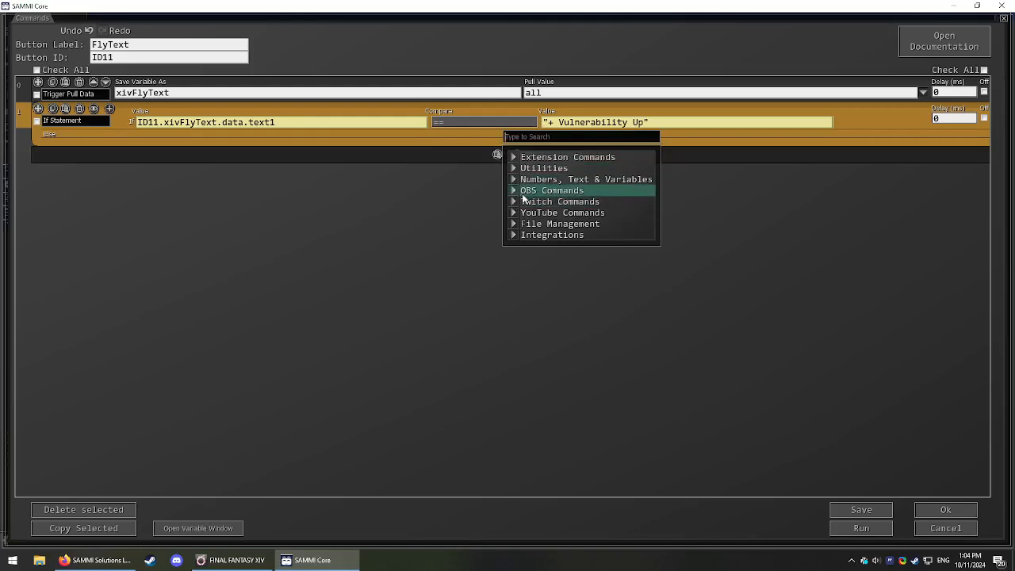
text(media)
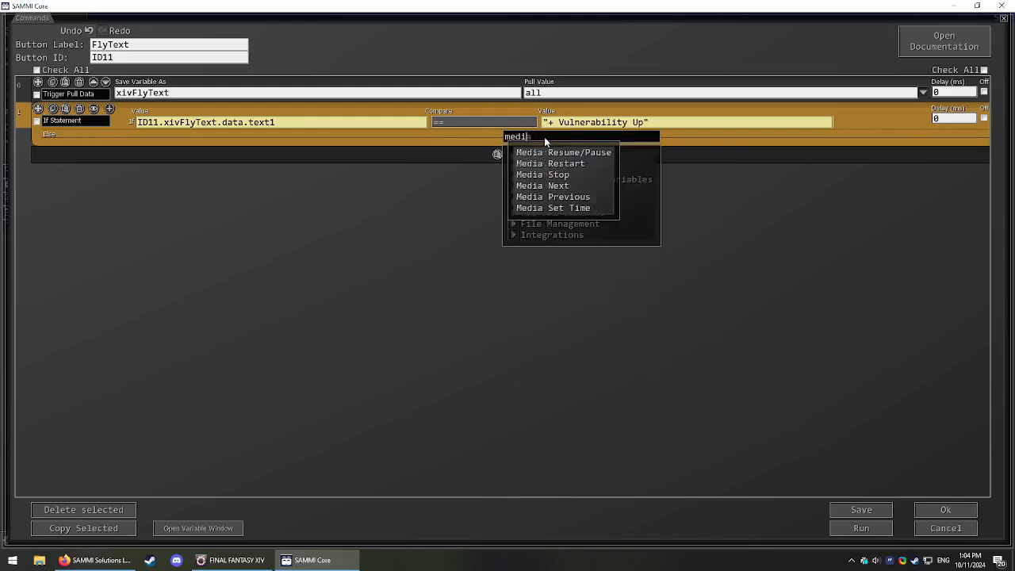
click(549, 164)
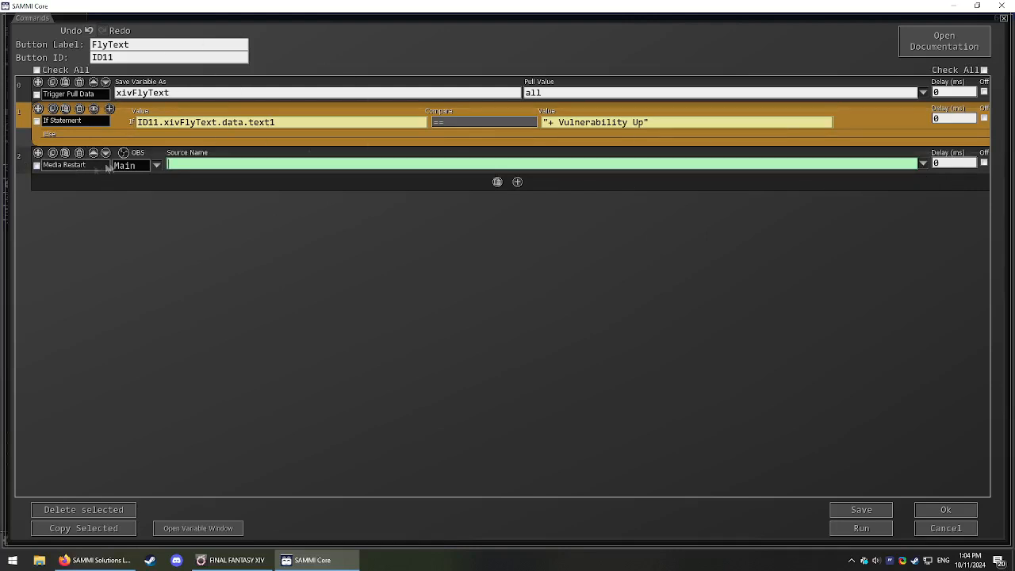
click(923, 162)
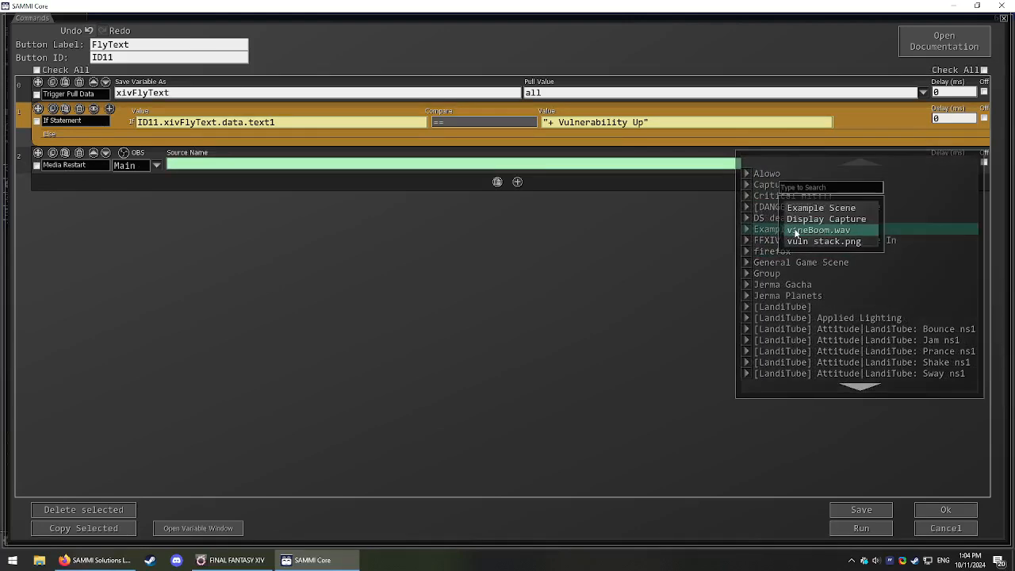
click(818, 228)
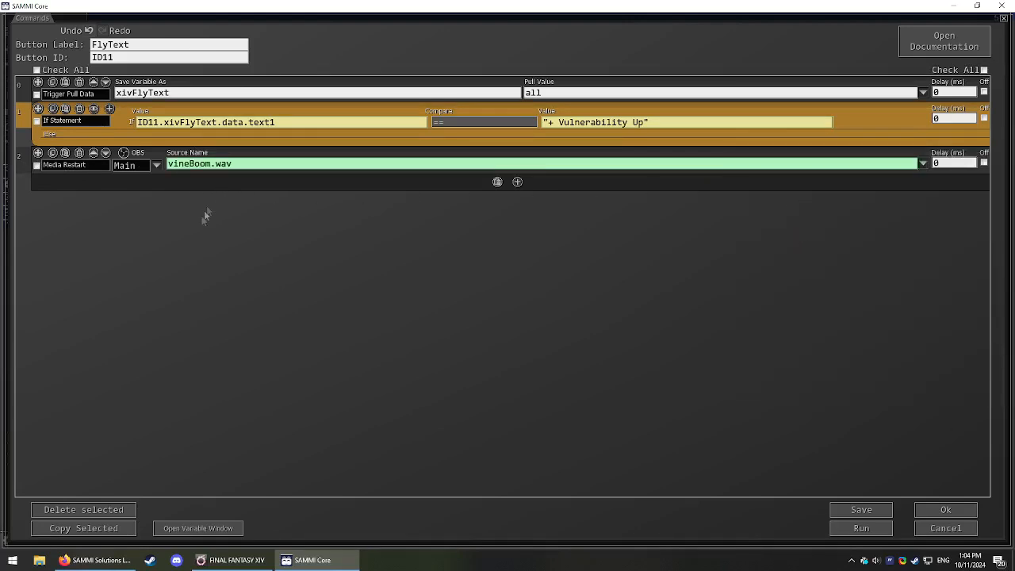
mouse_move(525, 184)
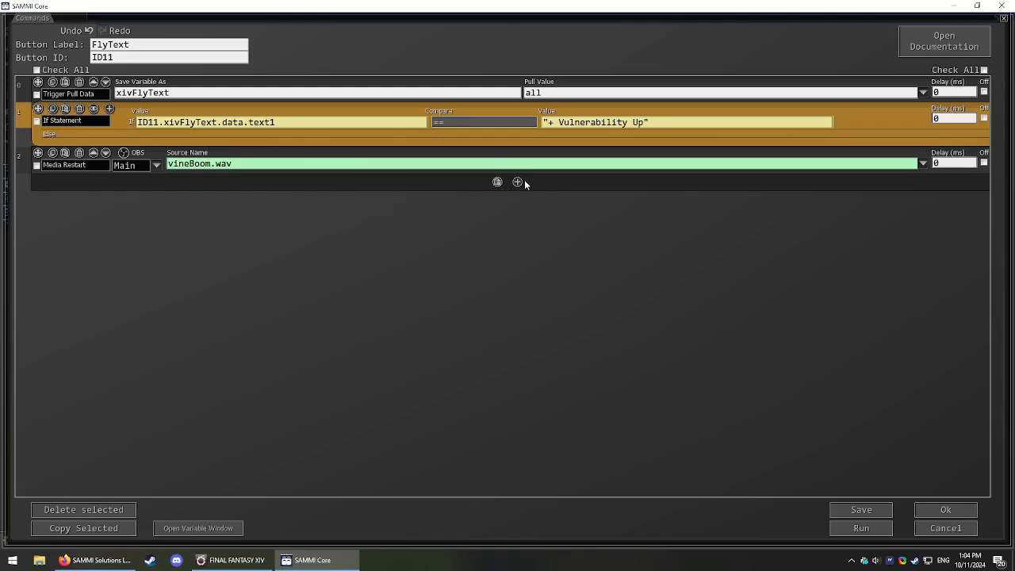
click(517, 183)
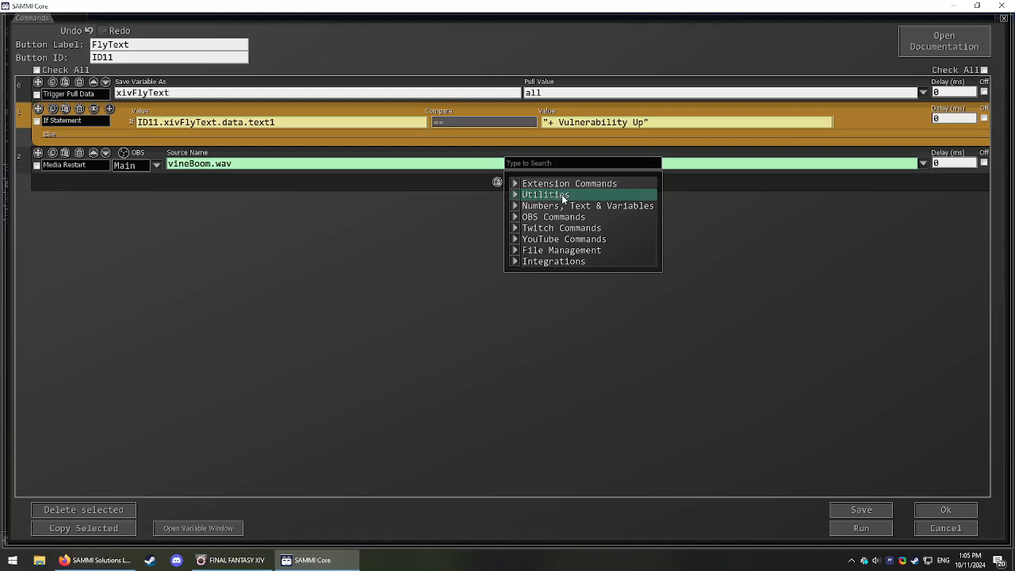
Add a Motion: Alpha Filter on vuln stack.png's Color Correction, alpha 1 to 0 over 2000 ms
click(546, 194)
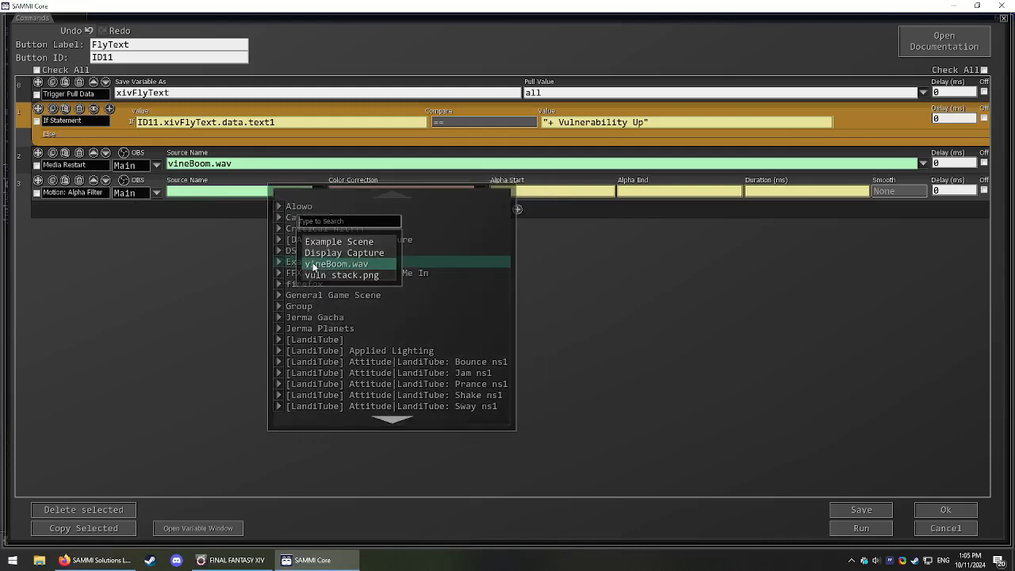
click(339, 276)
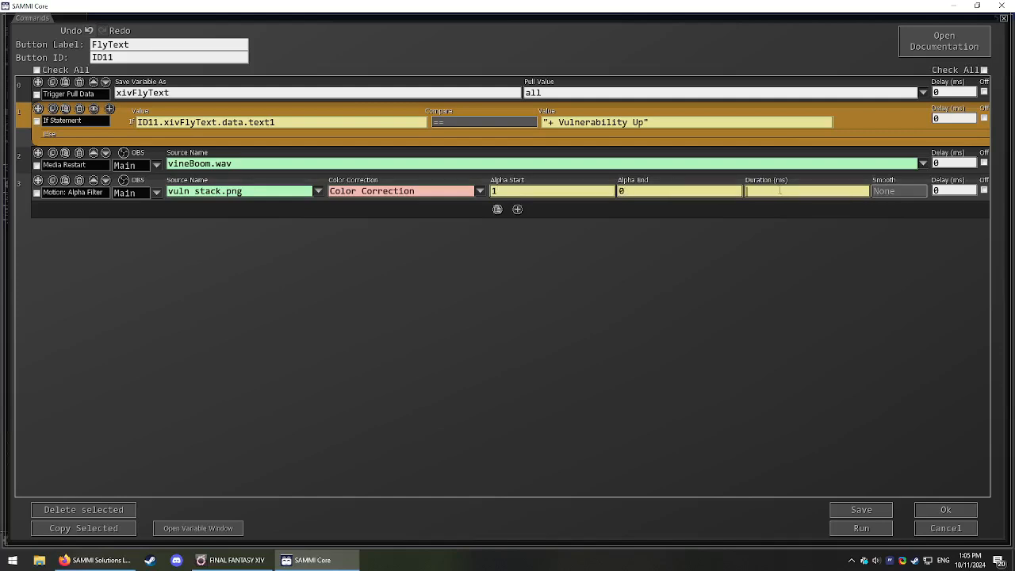
text(2000)
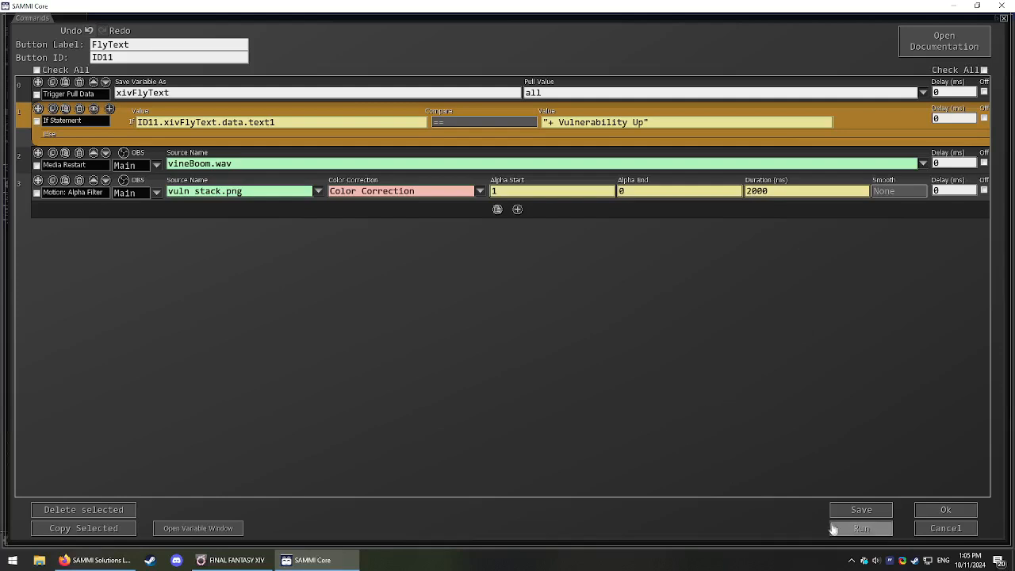
Save the FlyText button, run it once, and tick every command with Check All
click(860, 509)
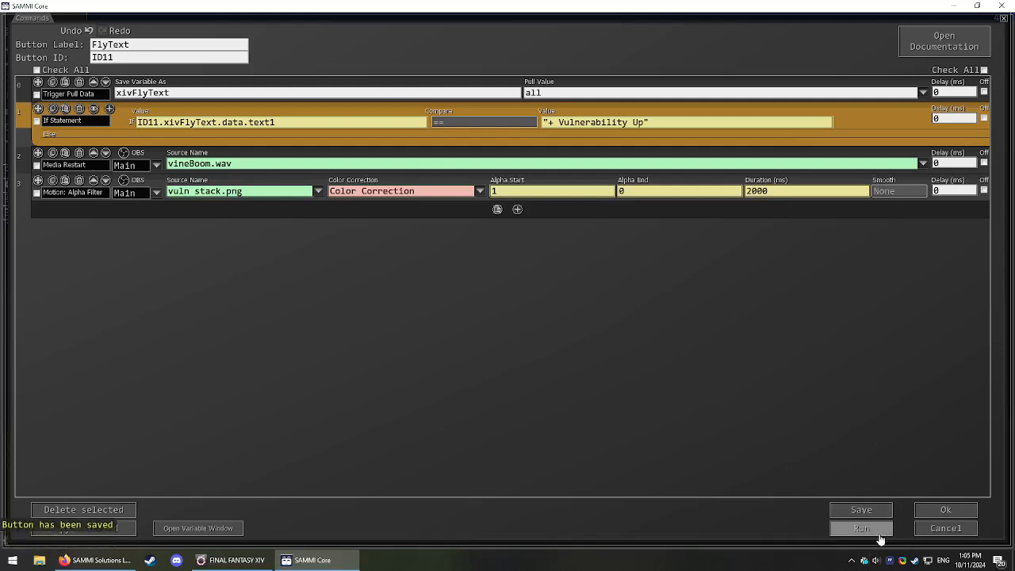
click(862, 528)
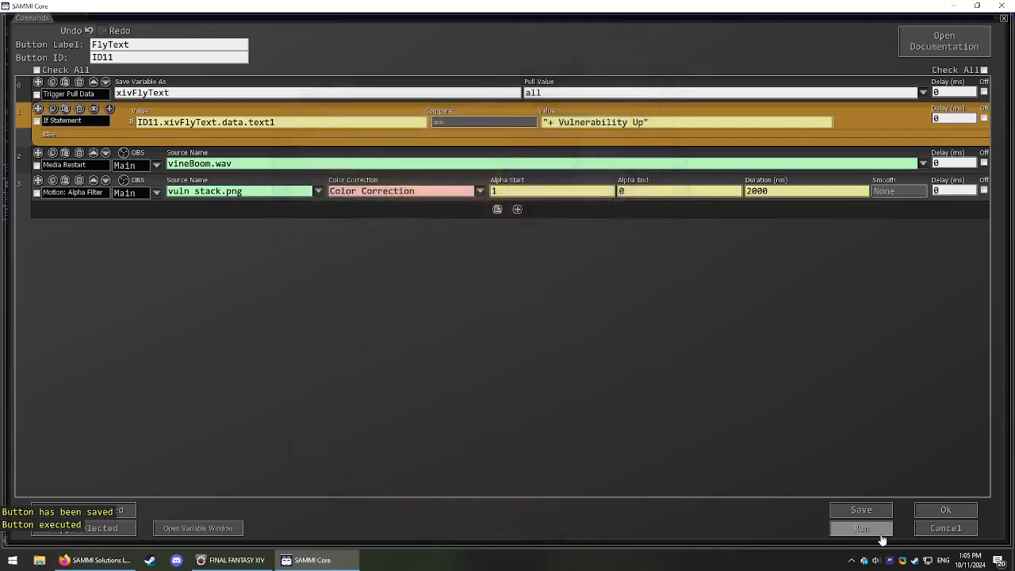
click(38, 70)
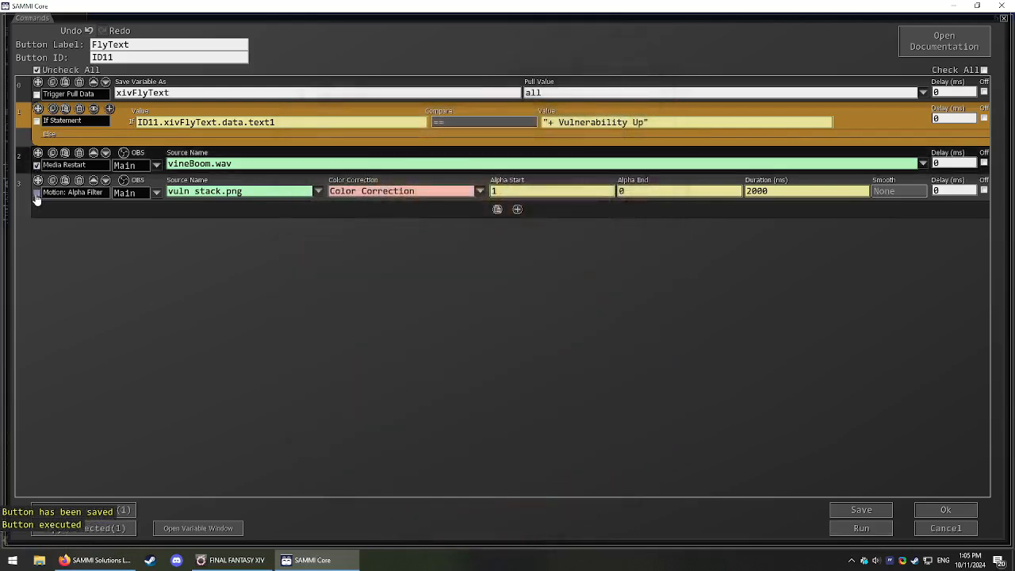